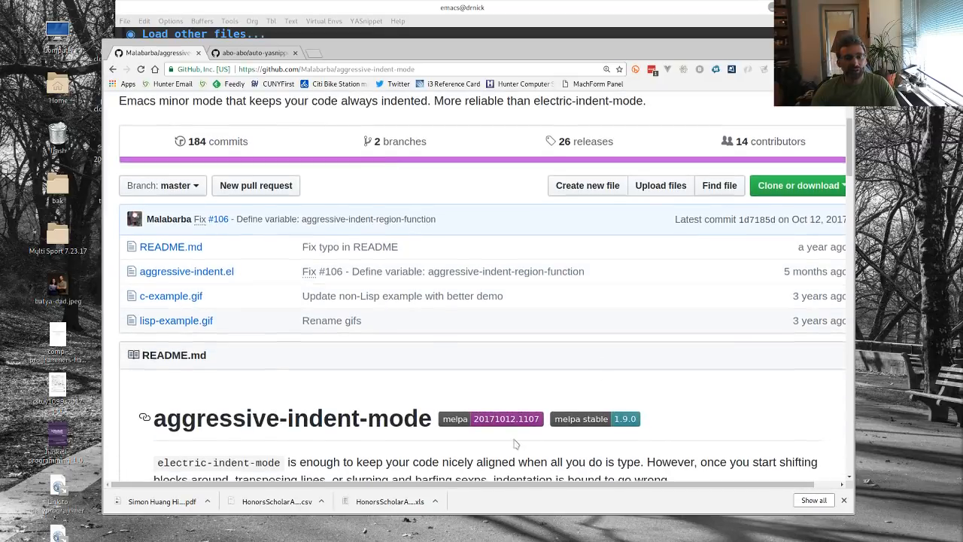
- Scroll through the aggressive-indent-mode README on GitHub
{"action": "scroll", "scroll_direction": "down", "scroll_amount": 3}
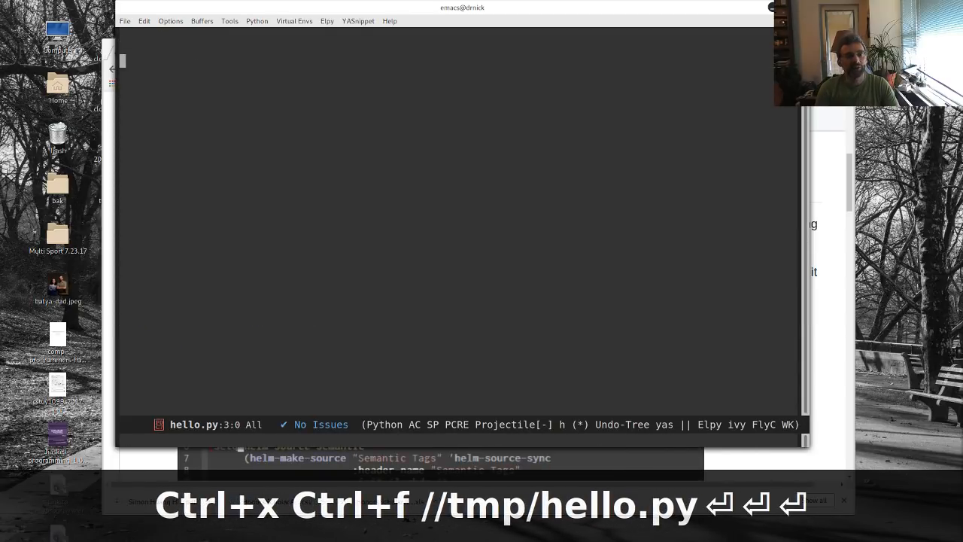
- Write function f printing i for each value in range(10), then open test.cpp
{"action": "type", "text": "def f():"}
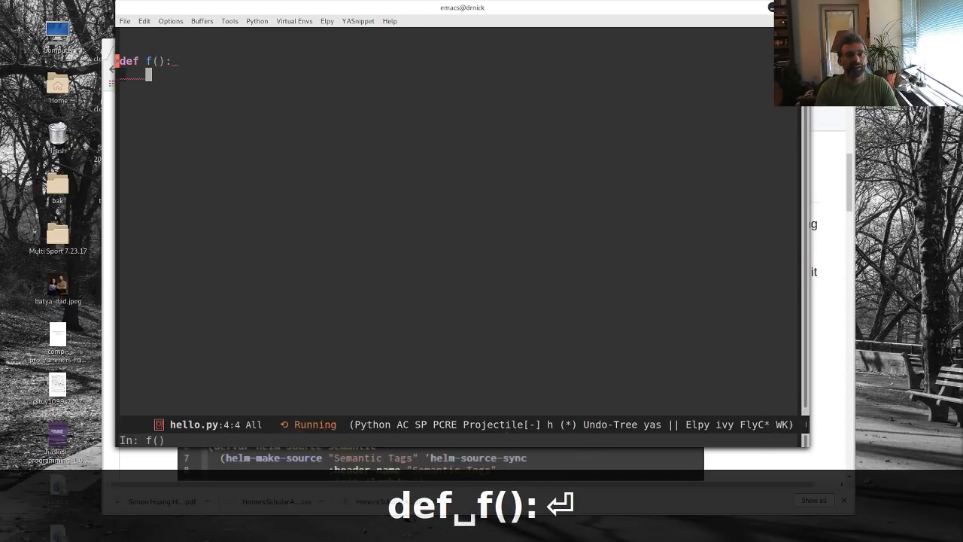
{"action": "type", "text": "for i in range(10)"}
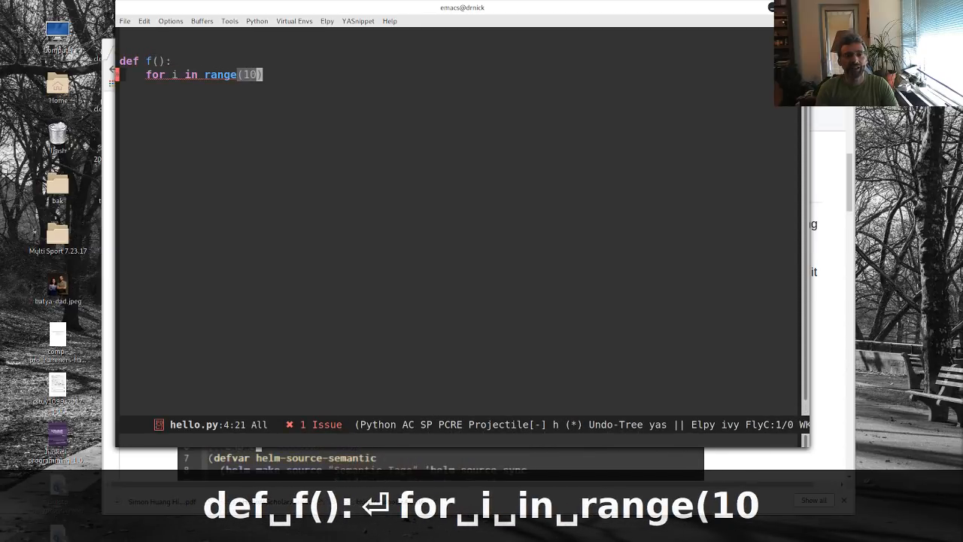
{"action": "type", "text": ":"}
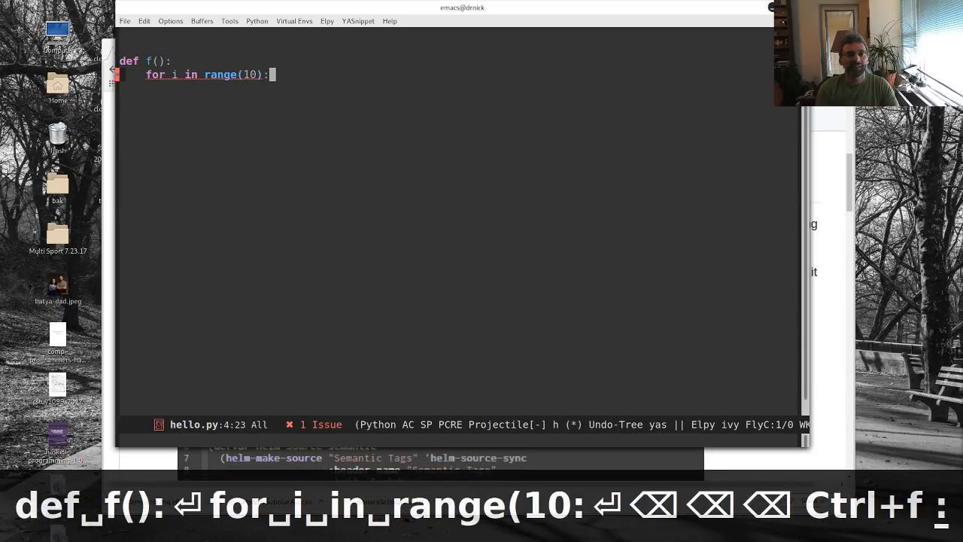
{"action": "type", "text": "print(i"}
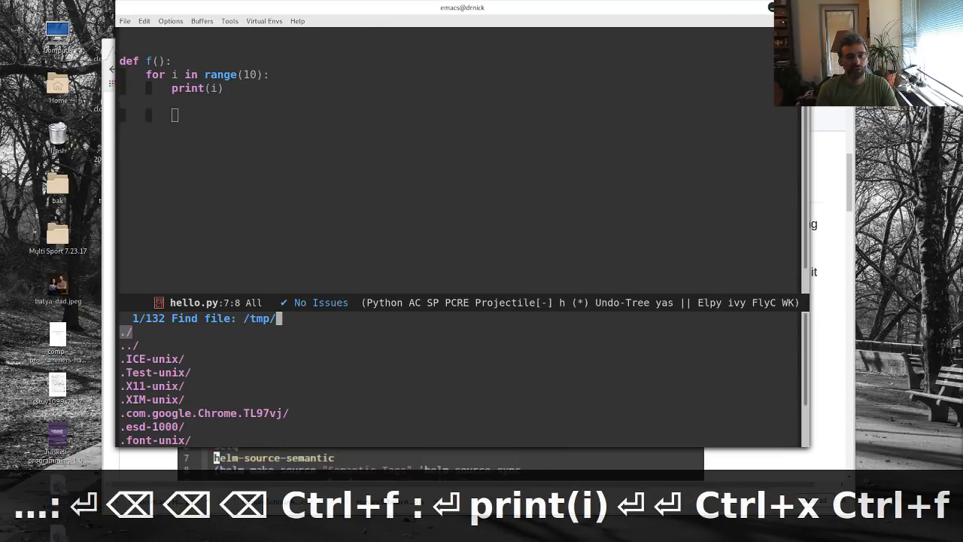
{"action": "type", "text": "test.cpp"}
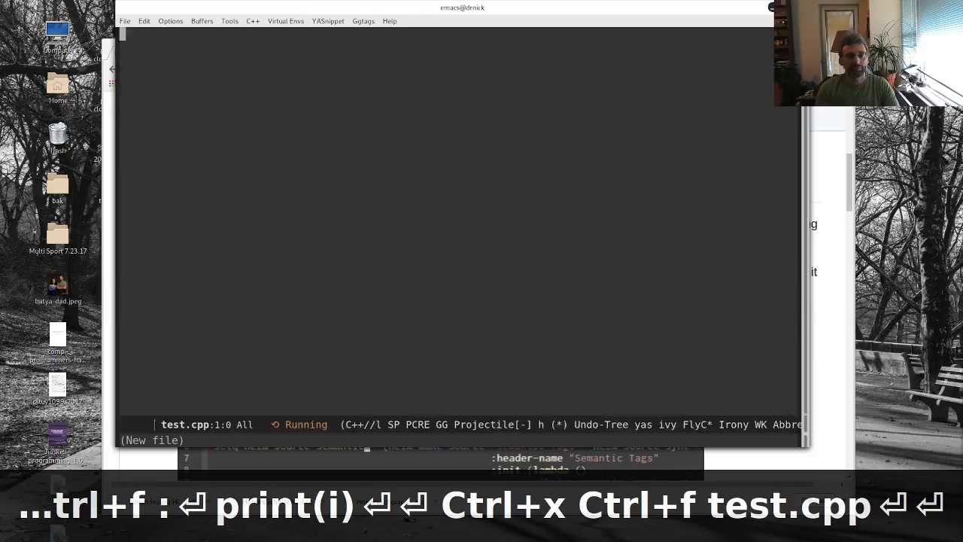
- Add #include <iostream> and a main with a for loop, if block and int x = 20
{"action": "type", "text": "#include <iostream>"}
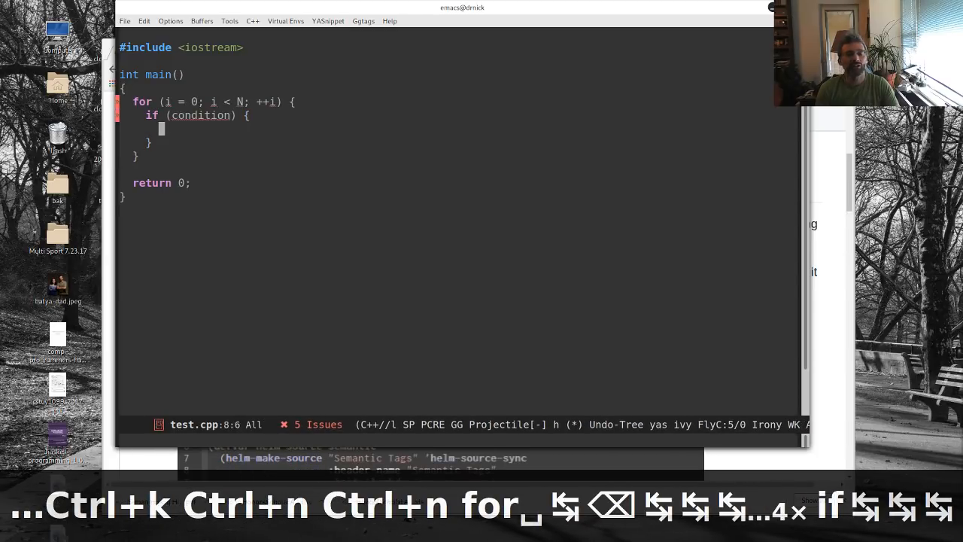
{"action": "type", "text": "int x  = 20;"}
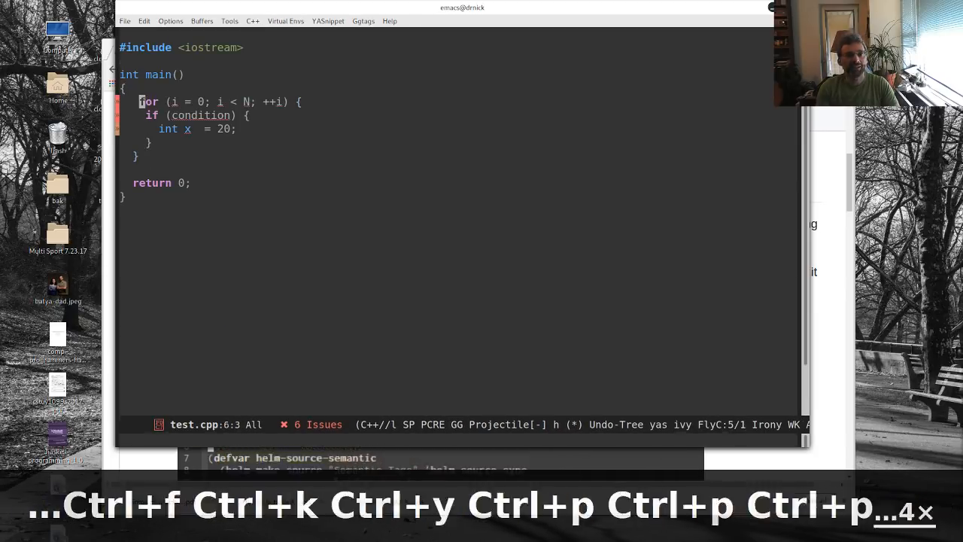
{"action": "key", "text": "ctrl+f"}
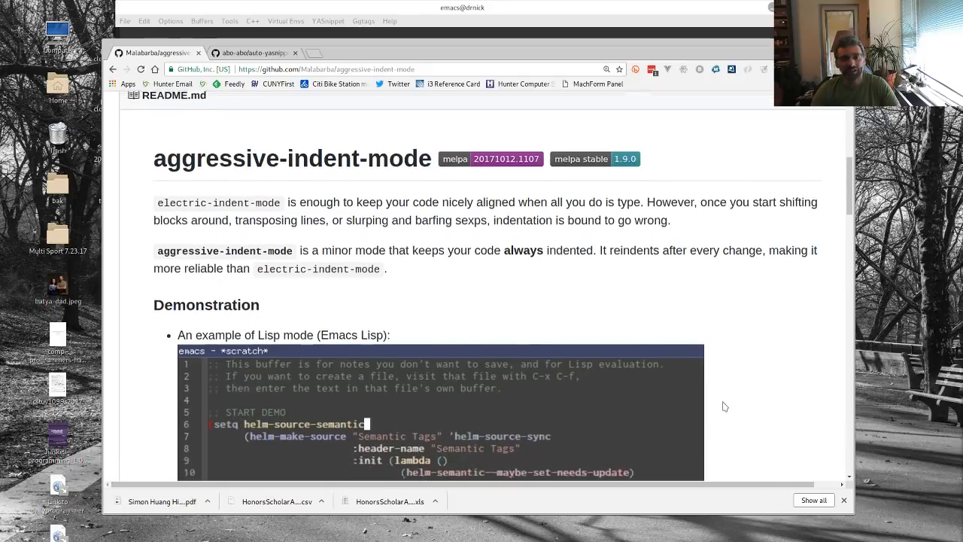
- Scroll to the README's installation instructions, then return to Emacs
{"action": "scroll", "scroll_direction": "down", "scroll_amount": 3}
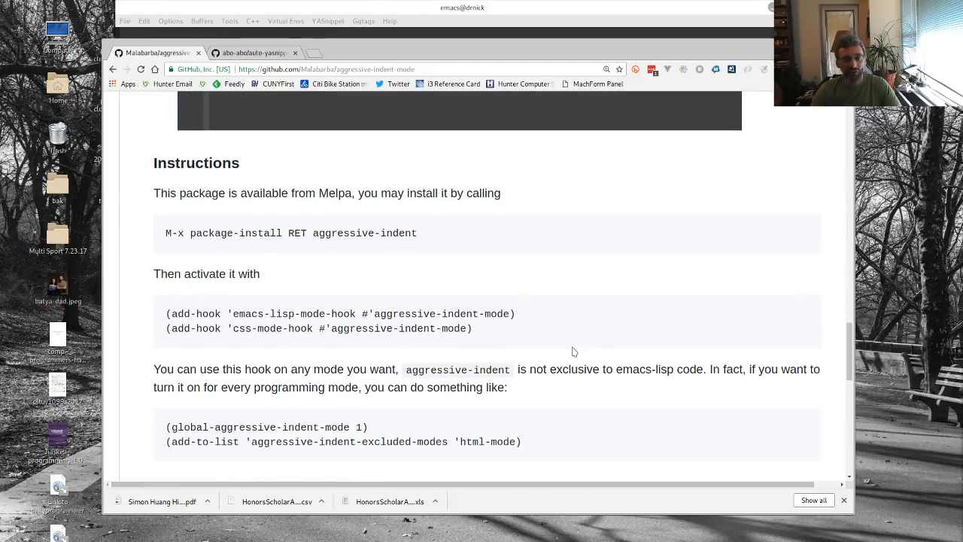
{"action": "mouse_move", "coordinate": [300, 249]}
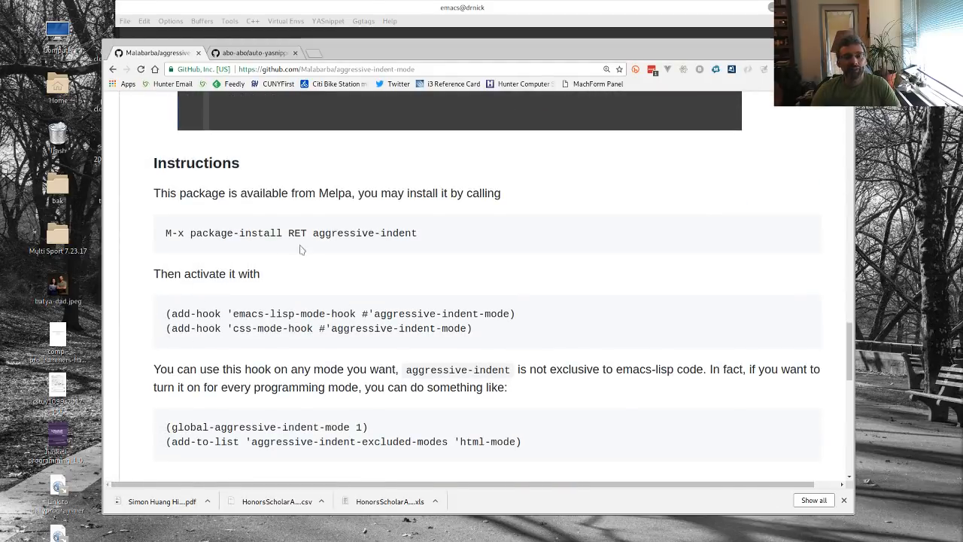
{"action": "mouse_move", "coordinate": [348, 351]}
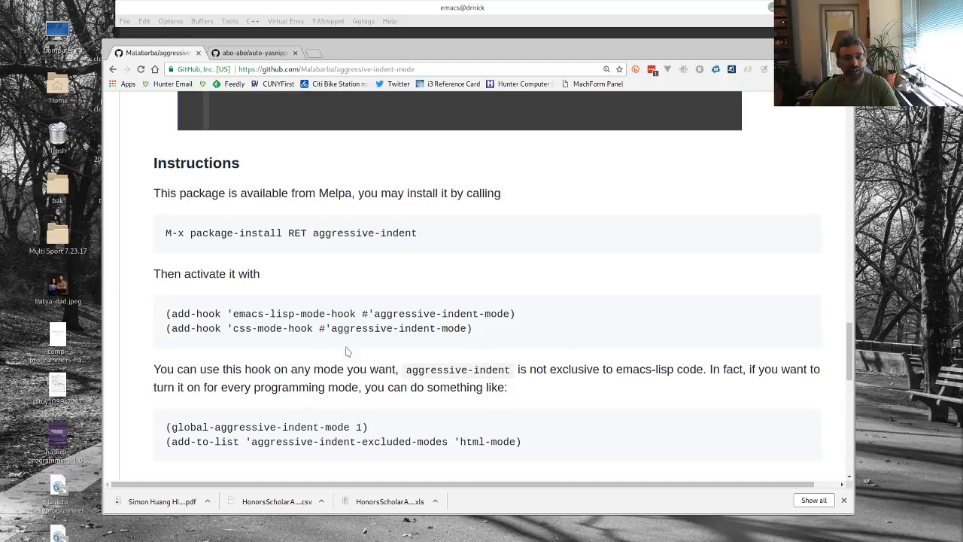
{"action": "mouse_move", "coordinate": [374, 430]}
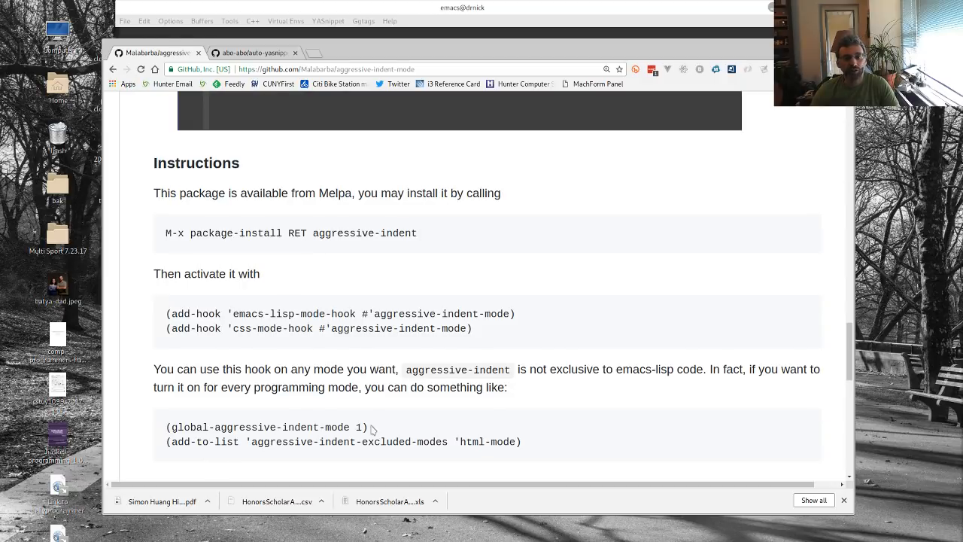
{"action": "key", "text": "alt+Tab"}
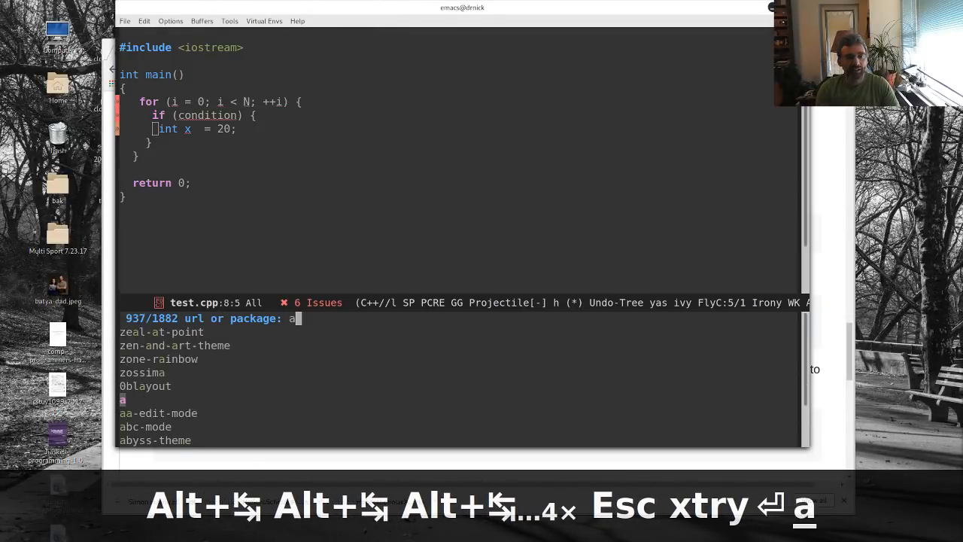
- Install aggressive-indent, add a while(){ block inside the if, and switch to hello.py
{"action": "type", "text": "ggres"}
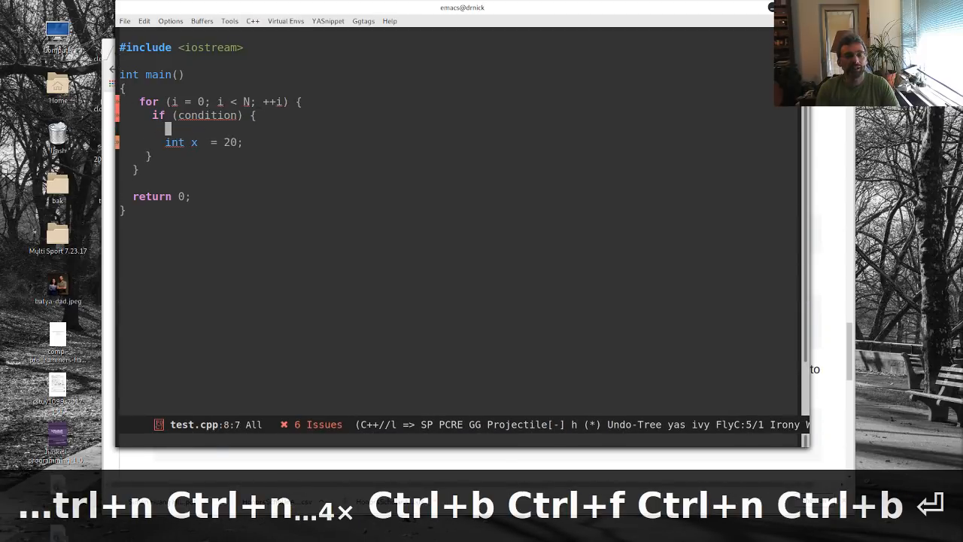
{"action": "type", "text": "while(){"}
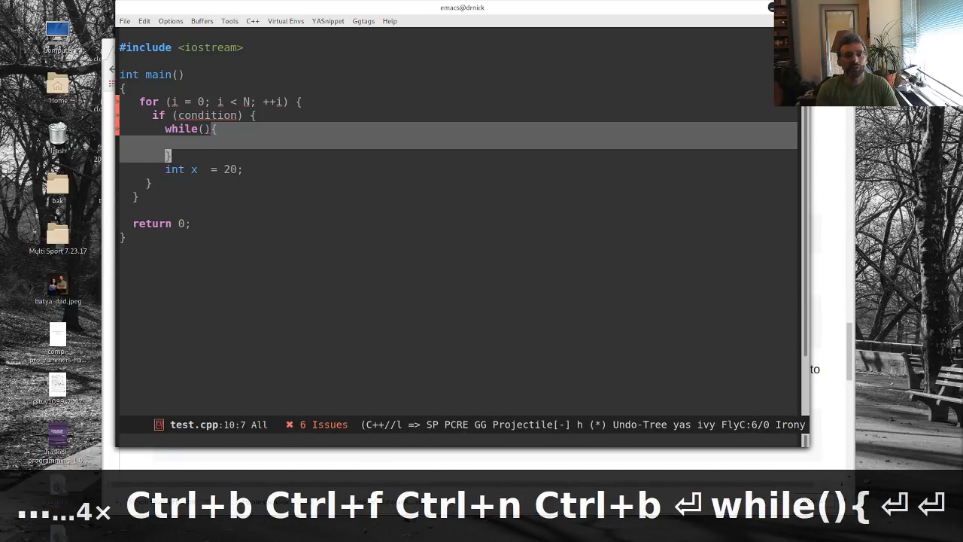
{"action": "type", "text": "heel"}
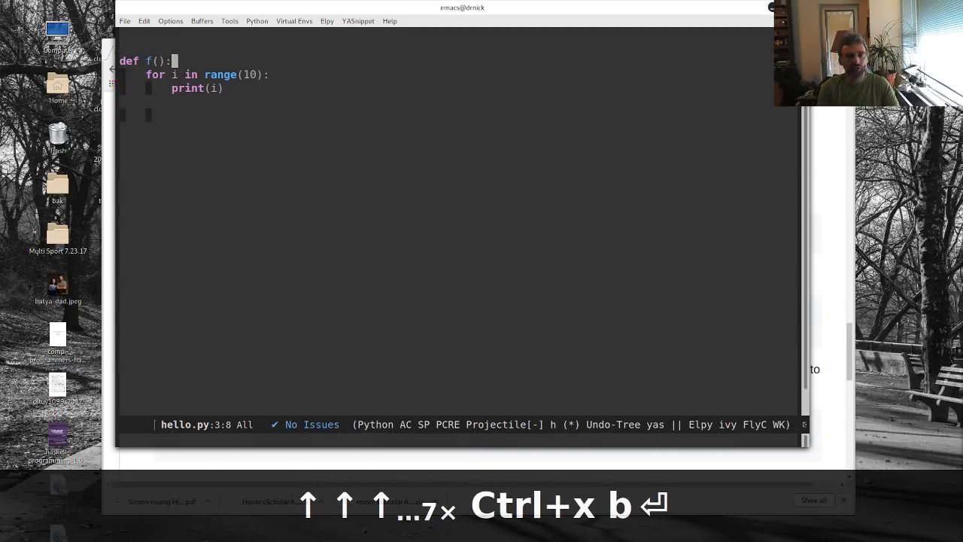
- Switch to test.cpp and insert an empty main returning 0 at the top
{"action": "type", "text": "flask import Flask, render_template"}
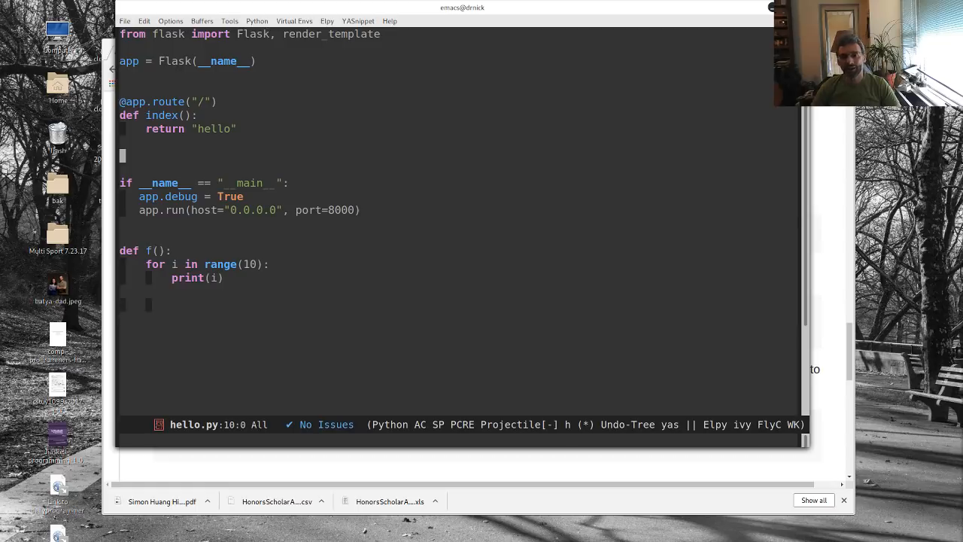
{"action": "key", "text": "ctrl+x b"}
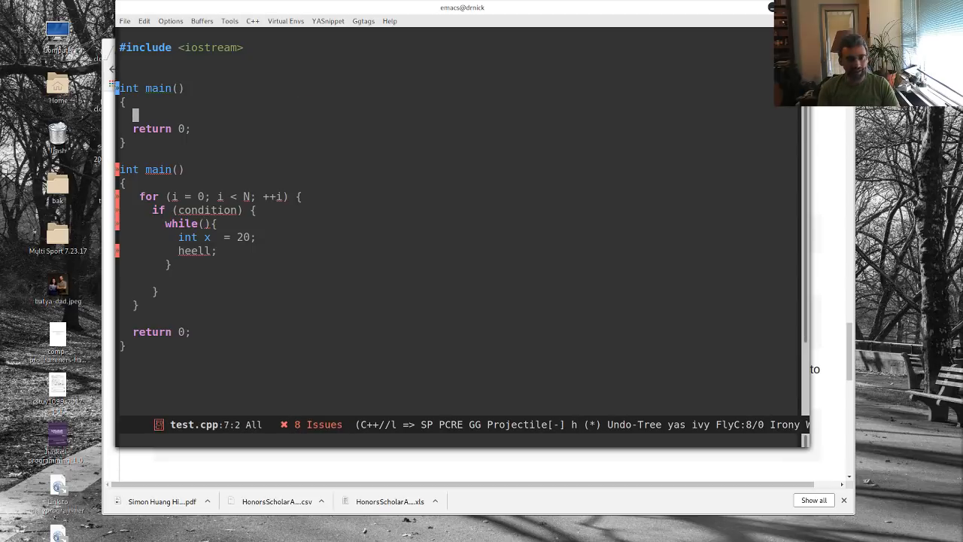
{"action": "type", "text": "st"}
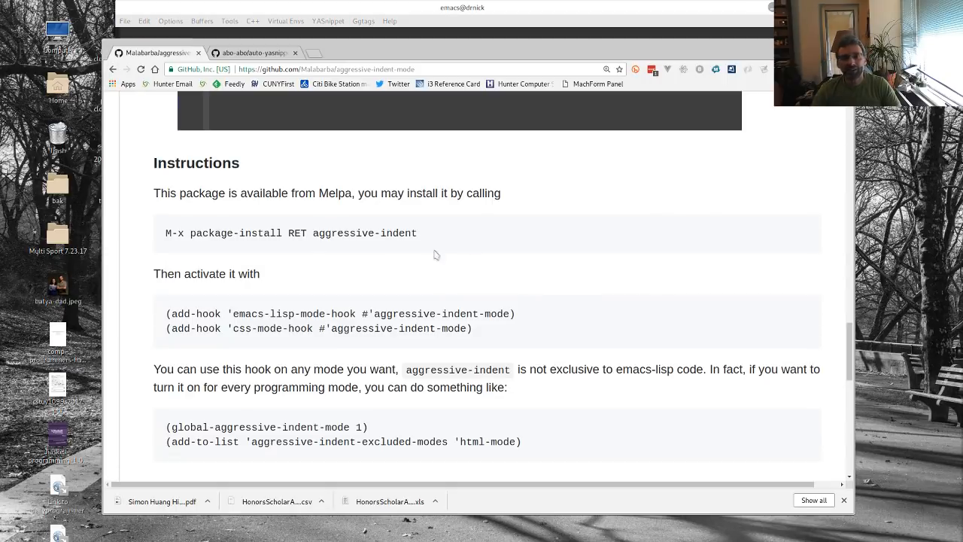
- Go to the abo-abo/auto-yasnippet repository page
{"action": "key", "text": "ctrl+w"}
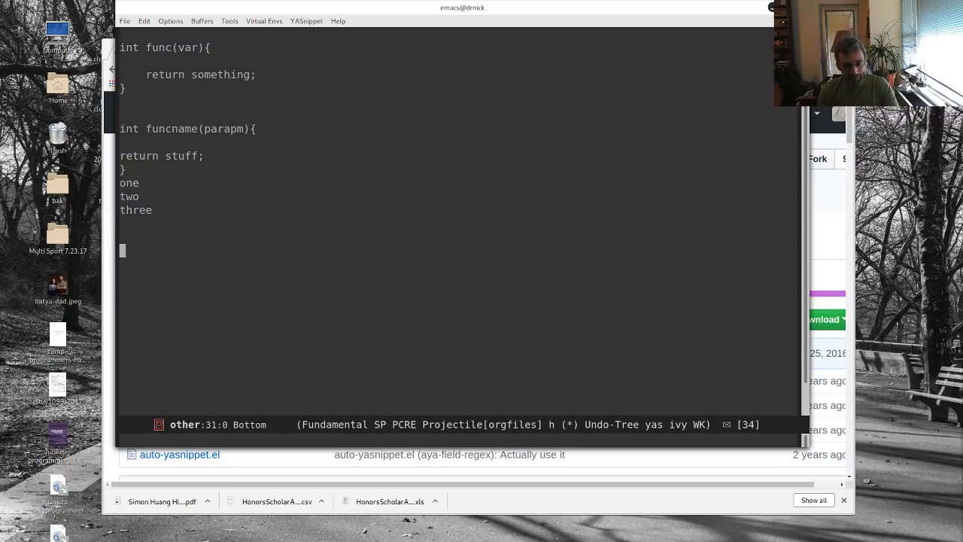
- Record a trial macro typing 'this is item', replay it, then clear the line
{"action": "type", "text": "t"}
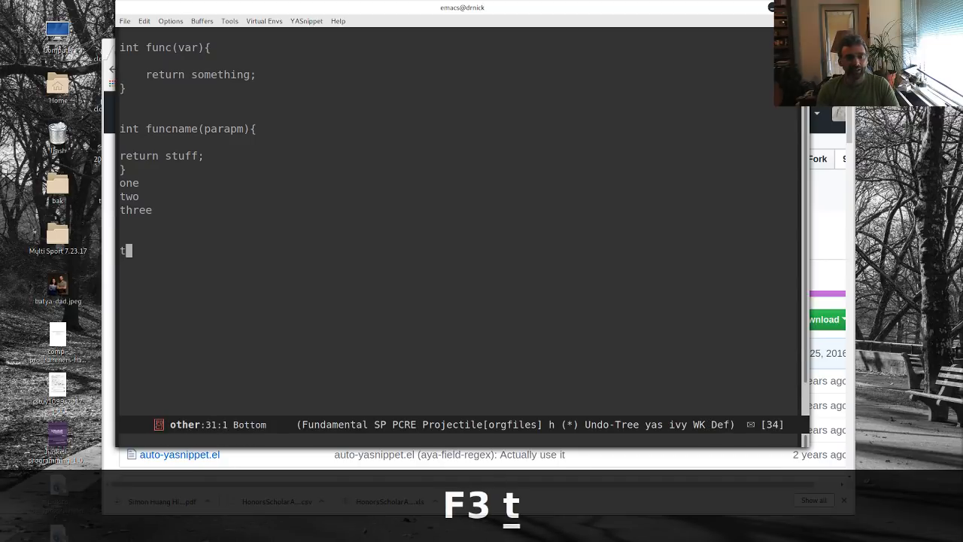
{"action": "type", "text": "his is item"}
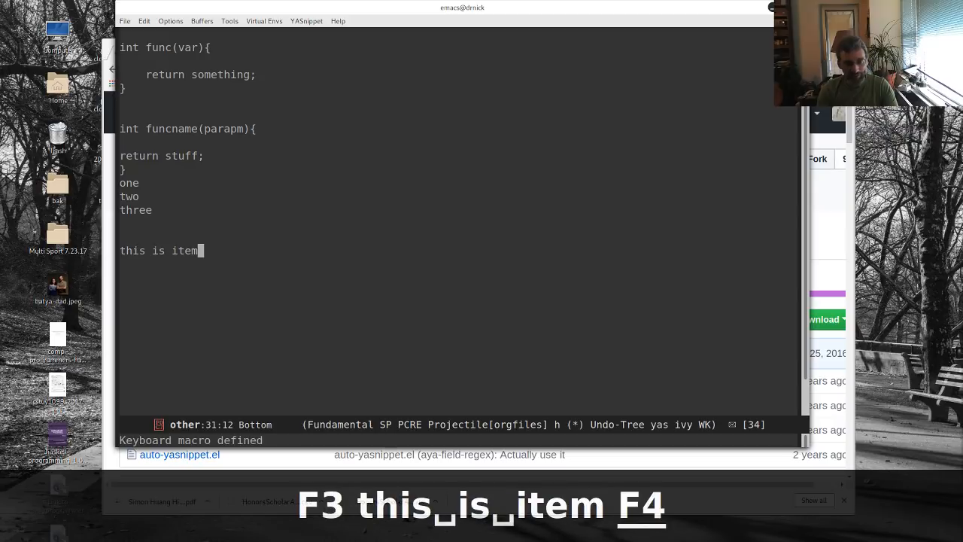
{"action": "key", "text": "f4"}
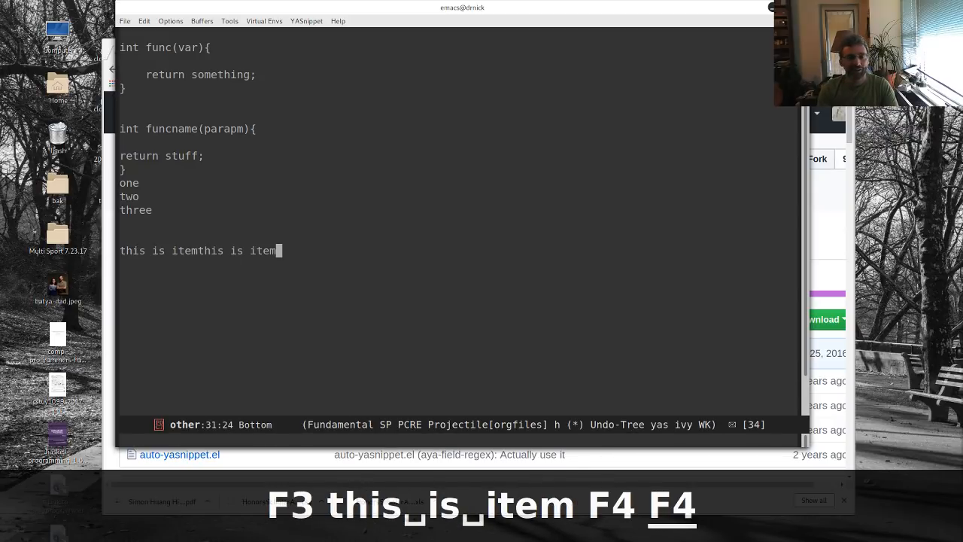
{"action": "key", "text": "ctrl+k"}
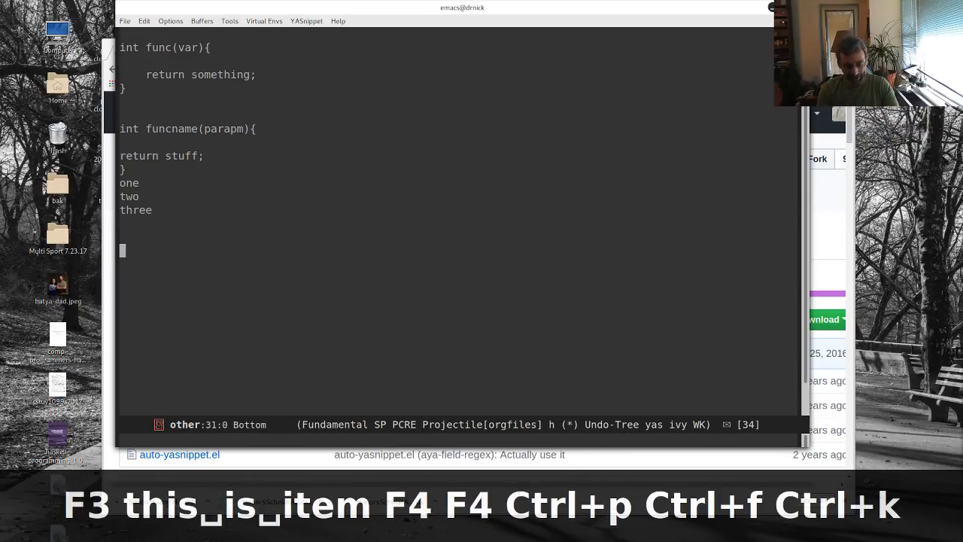
- Record a macro writing 'this is item-' plus the counter and ' ok.'
{"action": "key", "text": "F3"}
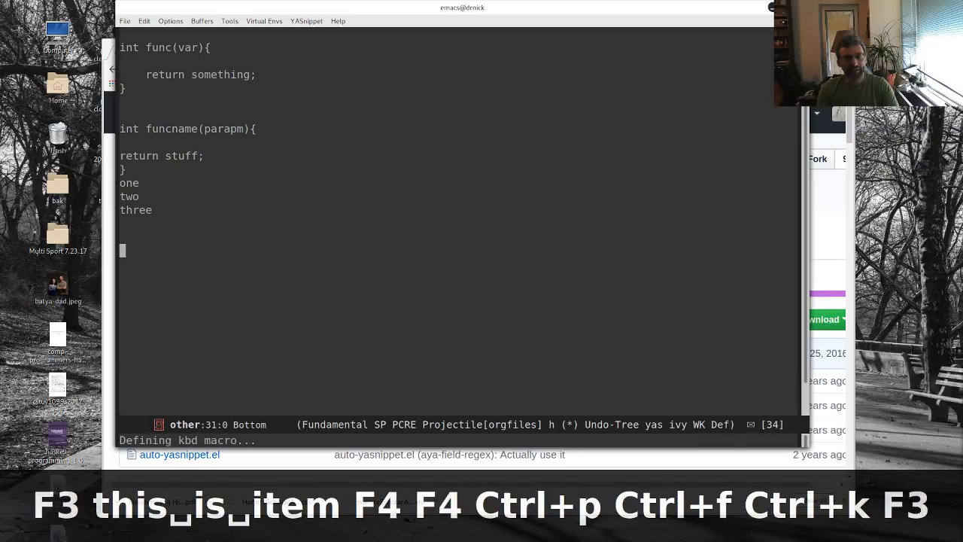
{"action": "type", "text": "this is it"}
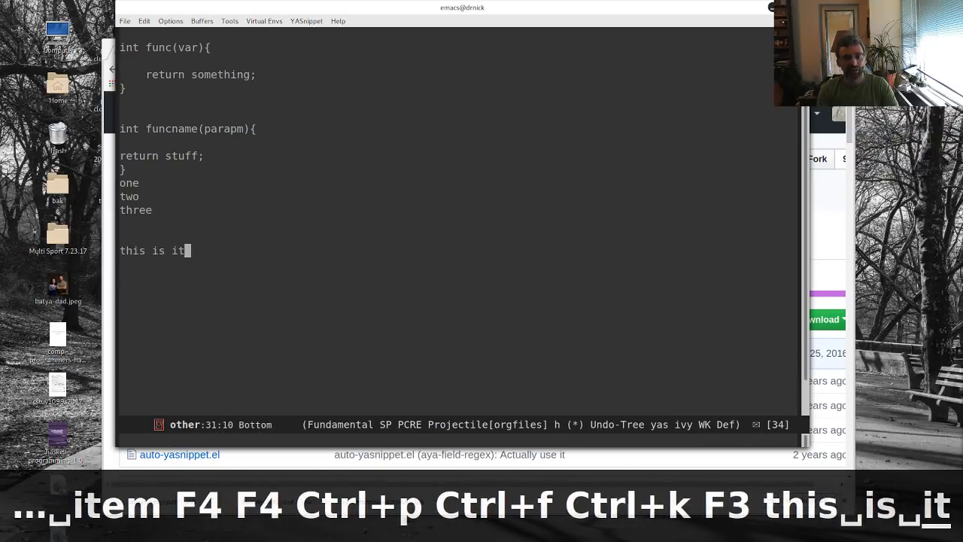
{"action": "type", "text": "item-0"}
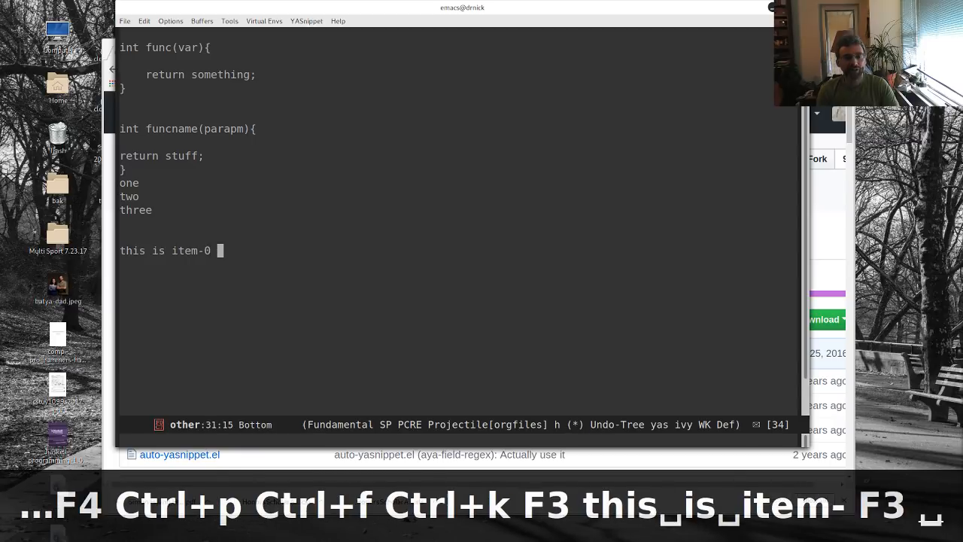
{"action": "type", "text": "ok."}
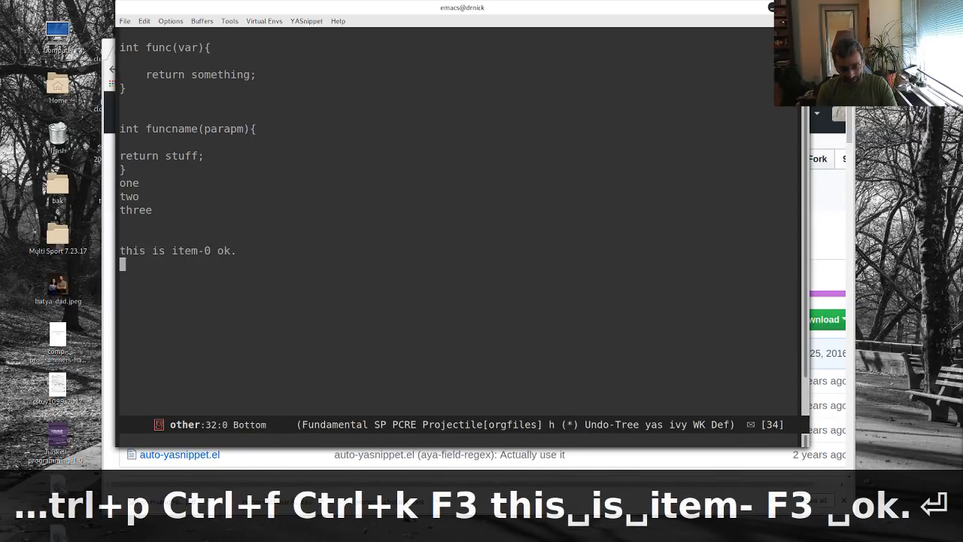
{"action": "key", "text": "f4"}
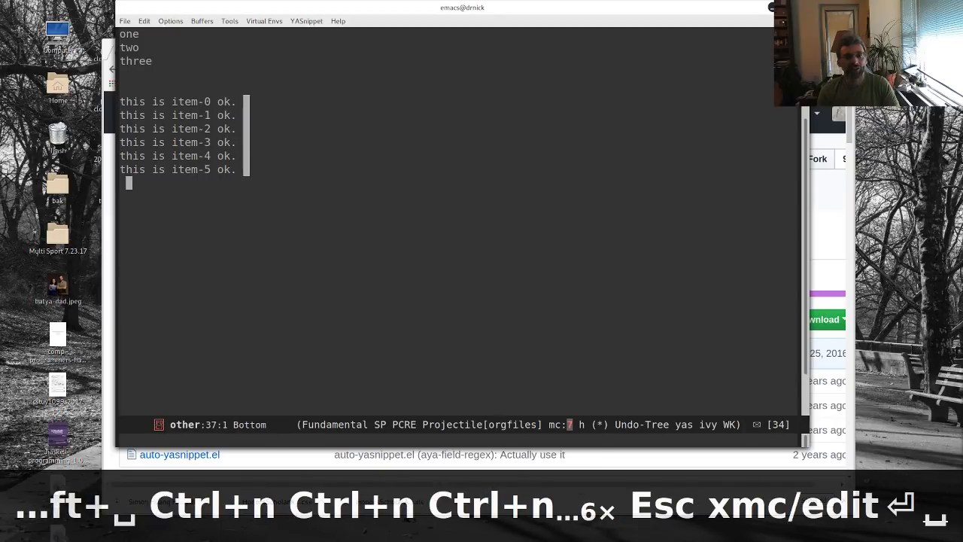
- Append 'ok this is goocool' to lines item-0 through item-5 with multiple cursors
{"action": "type", "text": "ok this is go"}
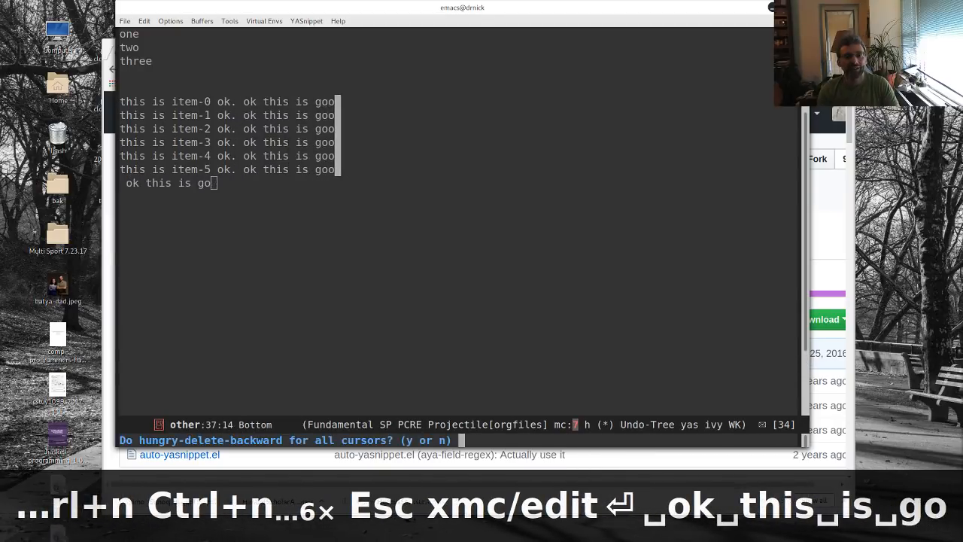
{"action": "type", "text": "cool"}
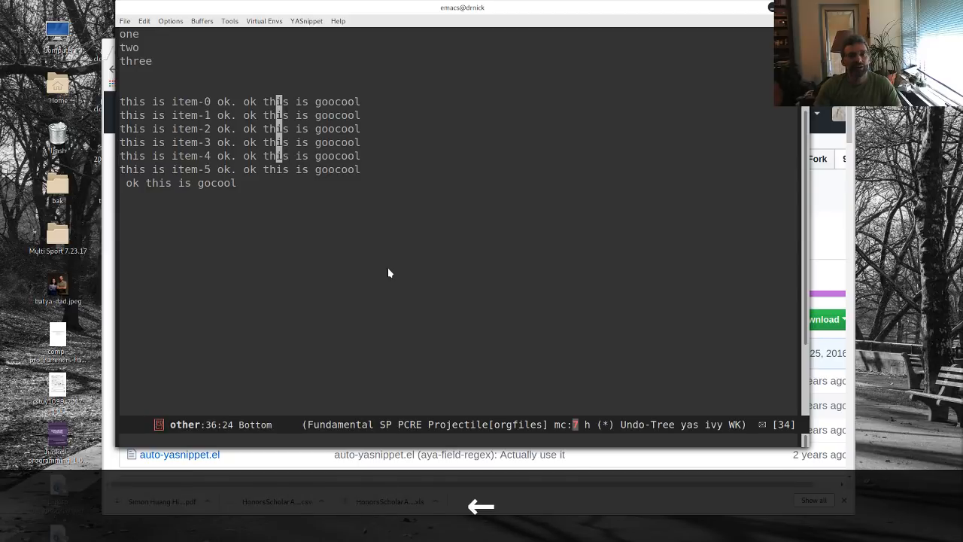
{"action": "key", "text": "ctrl+g"}
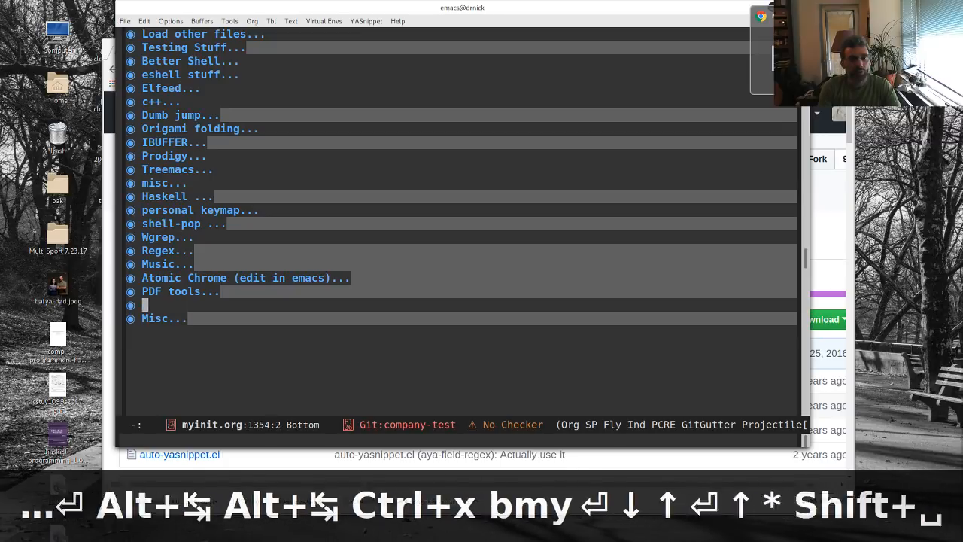
- Add a '* auto-yasnippet' heading with an emacs-lisp block: (use-package auto-yasnippet :ensure t)
{"action": "type", "text": "auto-yasnippet"}
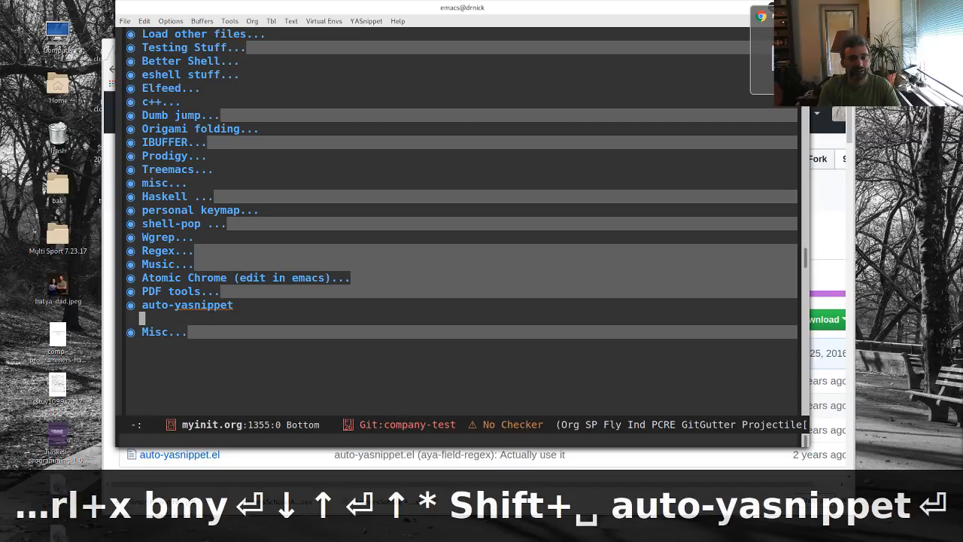
{"action": "type", "text": "emacs-lisp"}
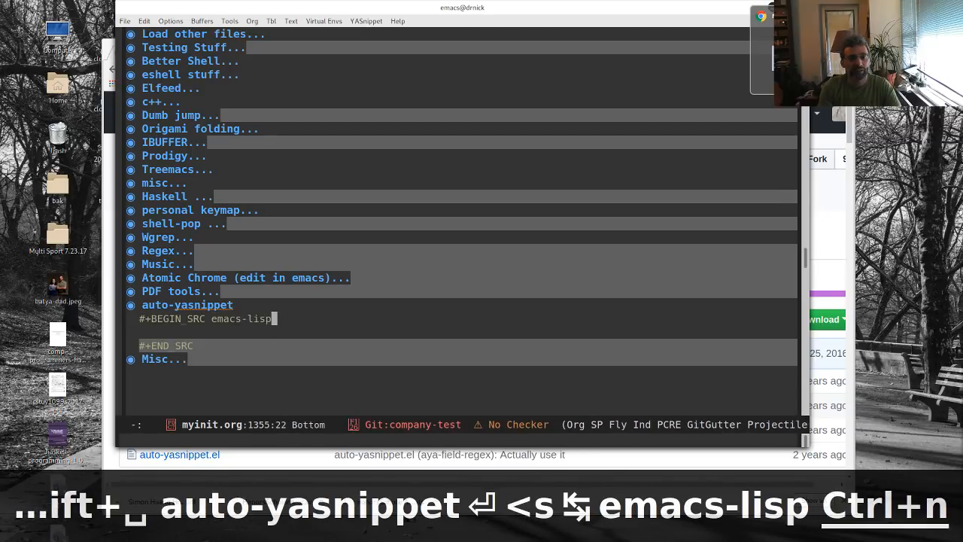
{"action": "type", "text": "*("}
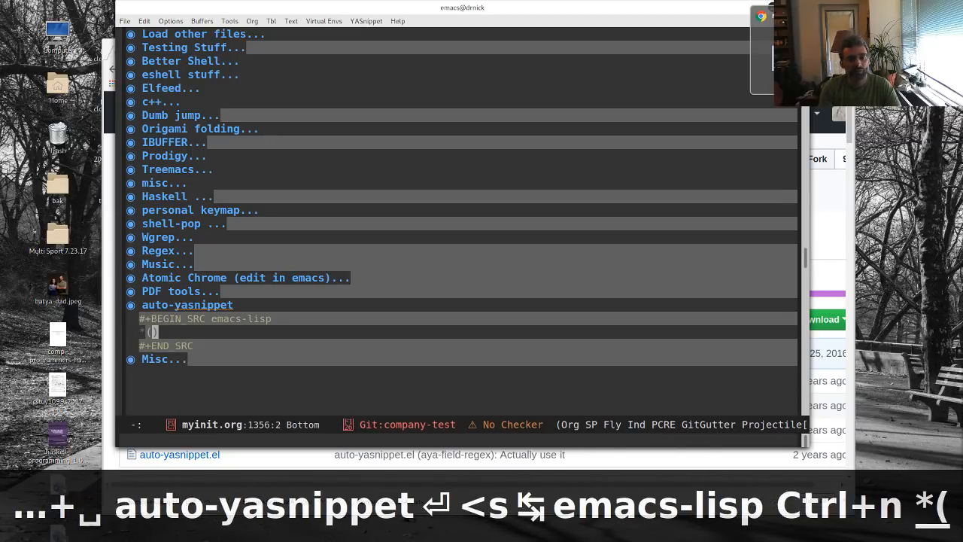
{"action": "type", "text": "use-package auto-yasnippet"}
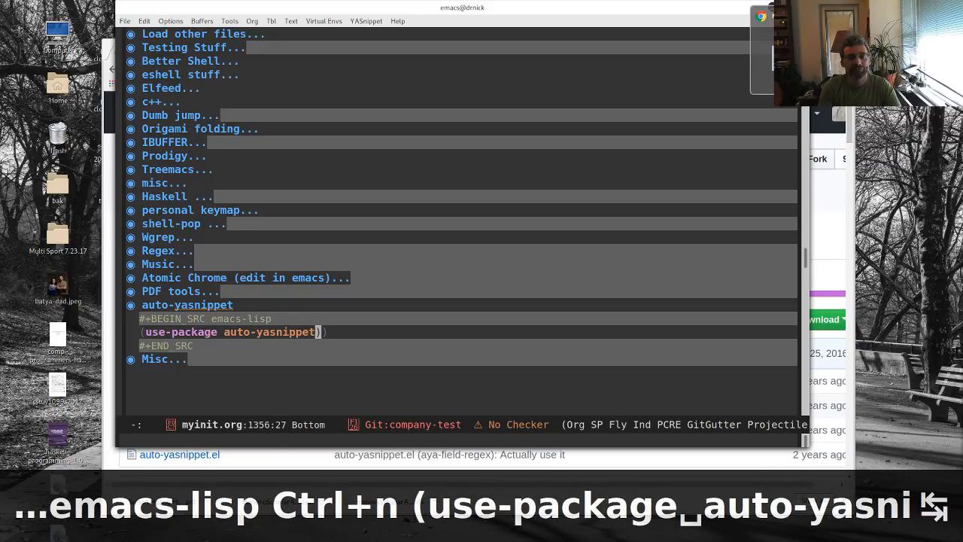
{"action": "type", "text": ":ensure t)"}
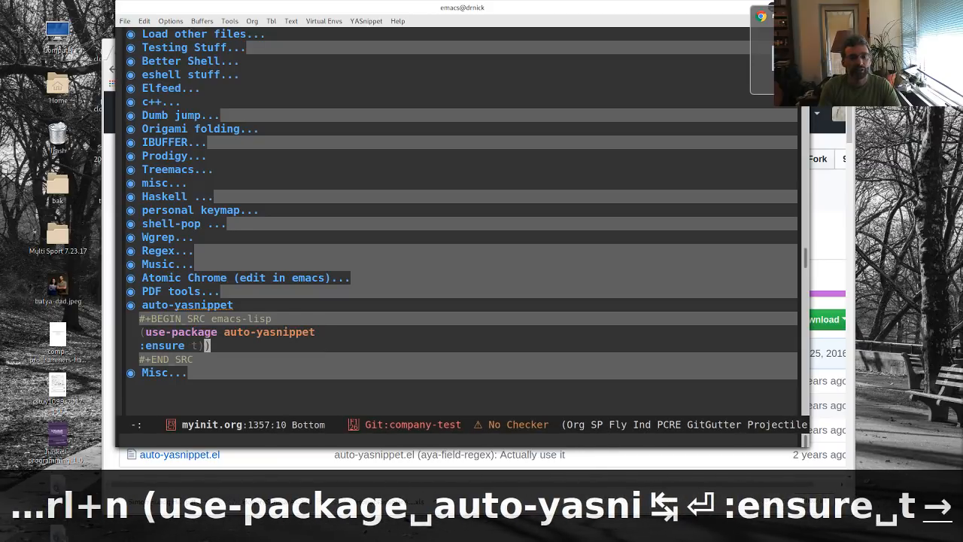
{"action": "key", "text": "ctrl+d"}
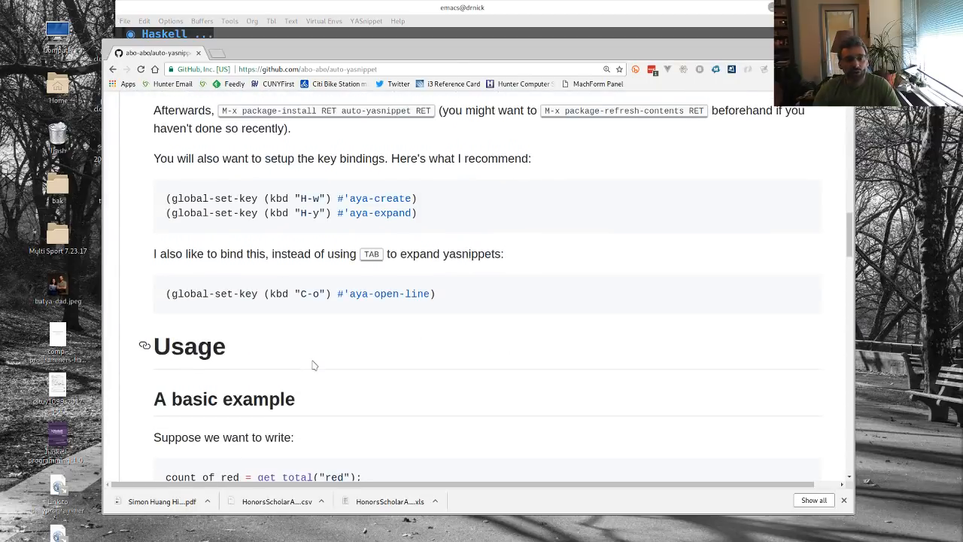
- Scroll the auto-yasnippet README down to its recommended key binding setup
{"action": "scroll", "scroll_direction": "down", "scroll_amount": 3}
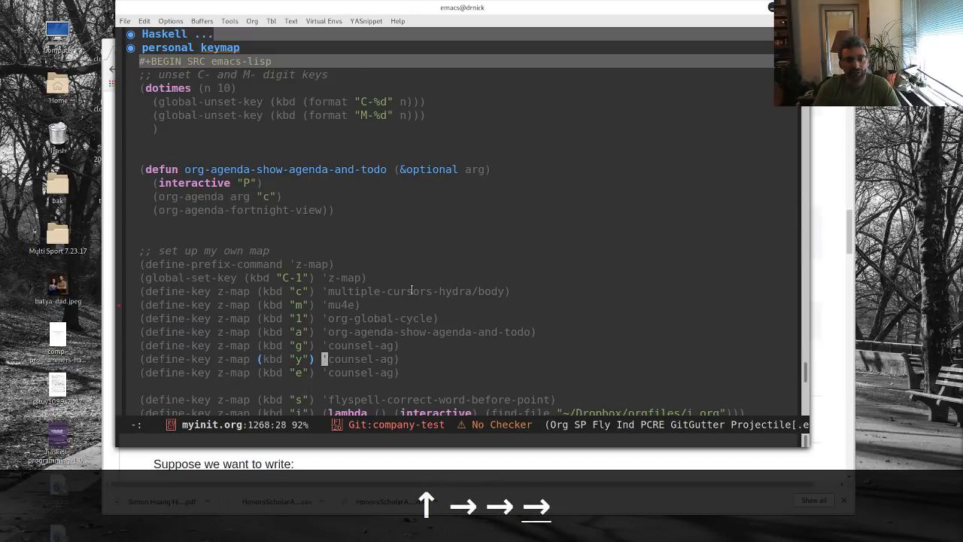
- Bind aya-create to z-map's y key and aya-expand to e, then switch to buffer 'other'
{"action": "type", "text": "aya-create"}
{"action": "left_click", "coordinate": [459, 439]}
{"action": "type", "text": "ot"}
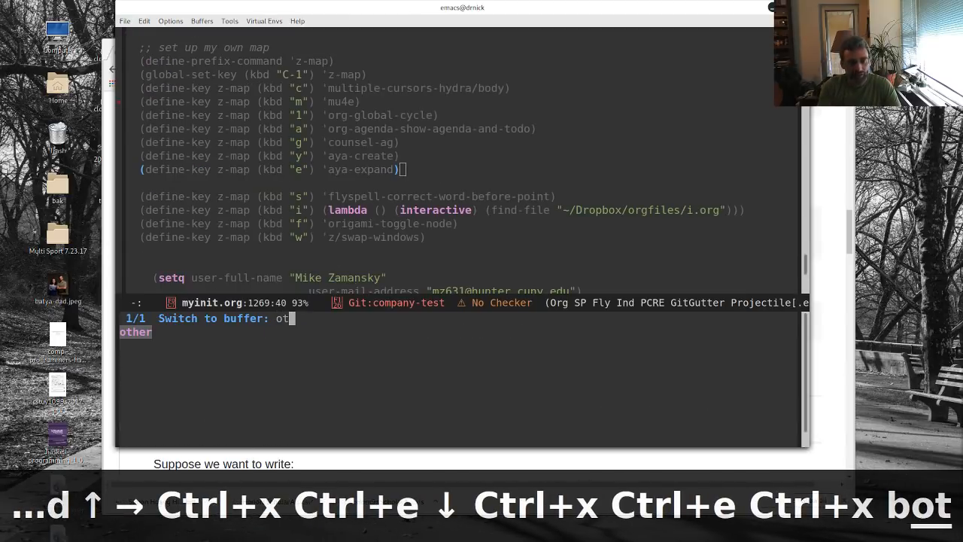
{"action": "key", "text": "Return"}
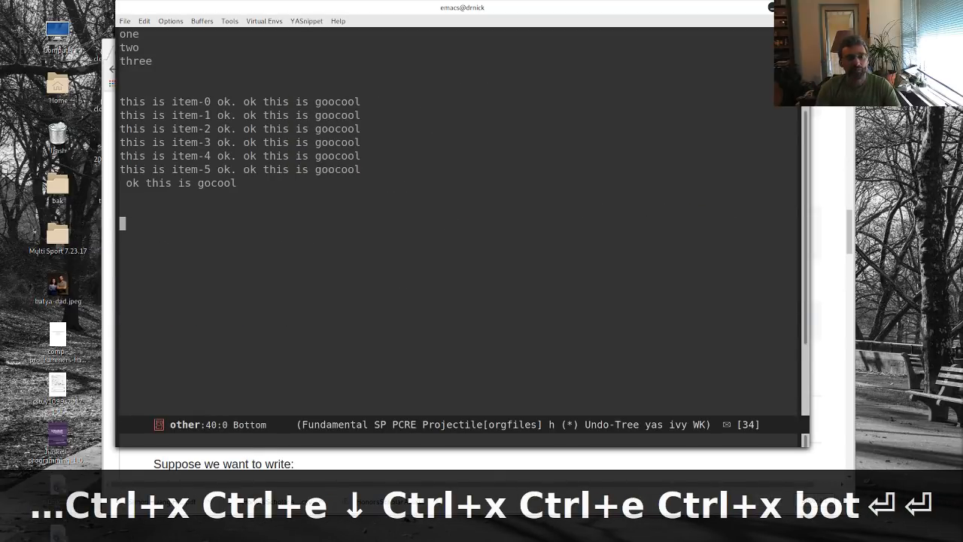
- Type the template var item_~dog = lookup["~dog"] and record it with aya-create
{"action": "type", "text": "var item"}
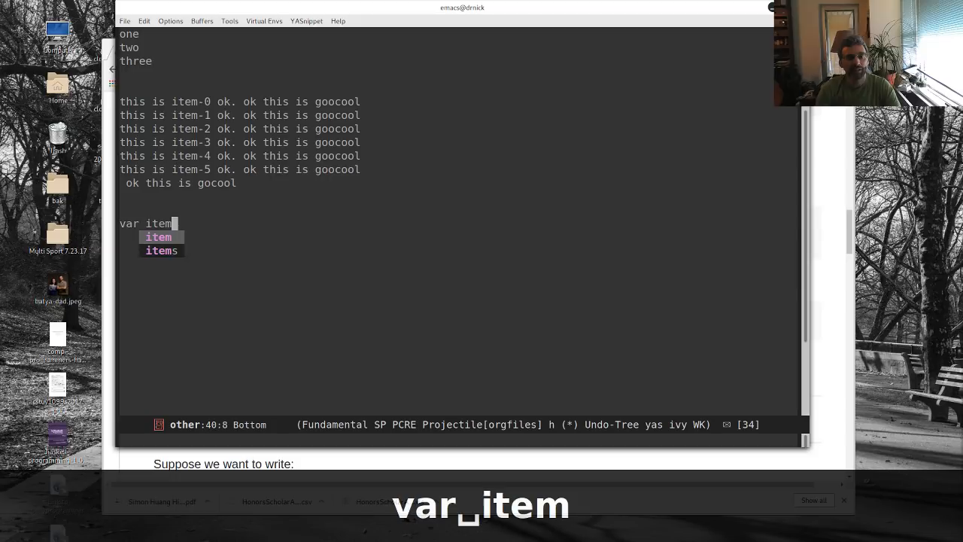
{"action": "type", "text": "~"}
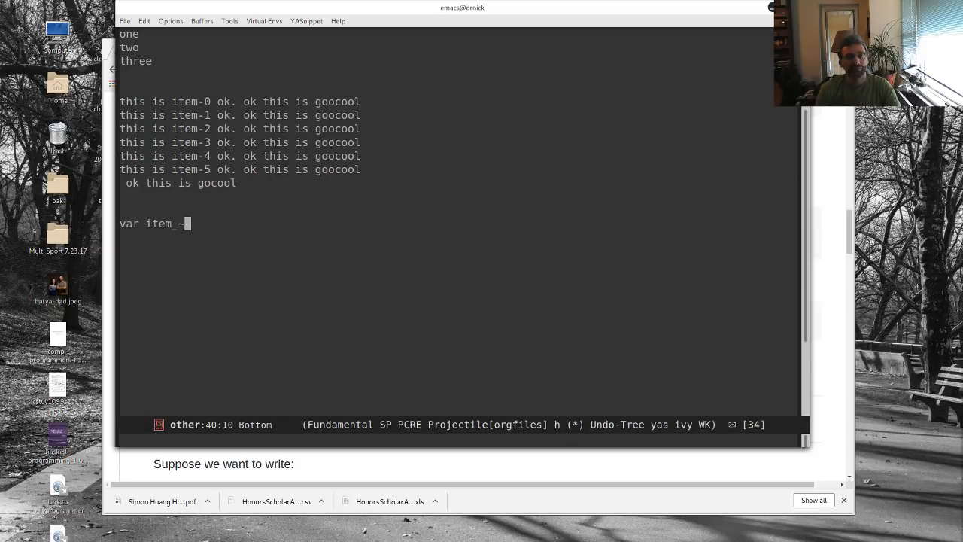
{"action": "type", "text": "dog ="}
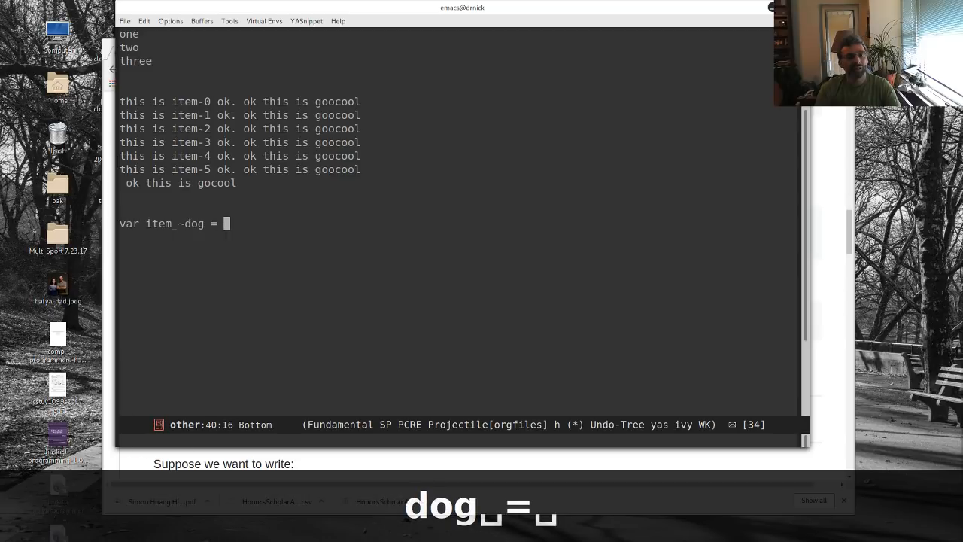
{"action": "type", "text": "look"}
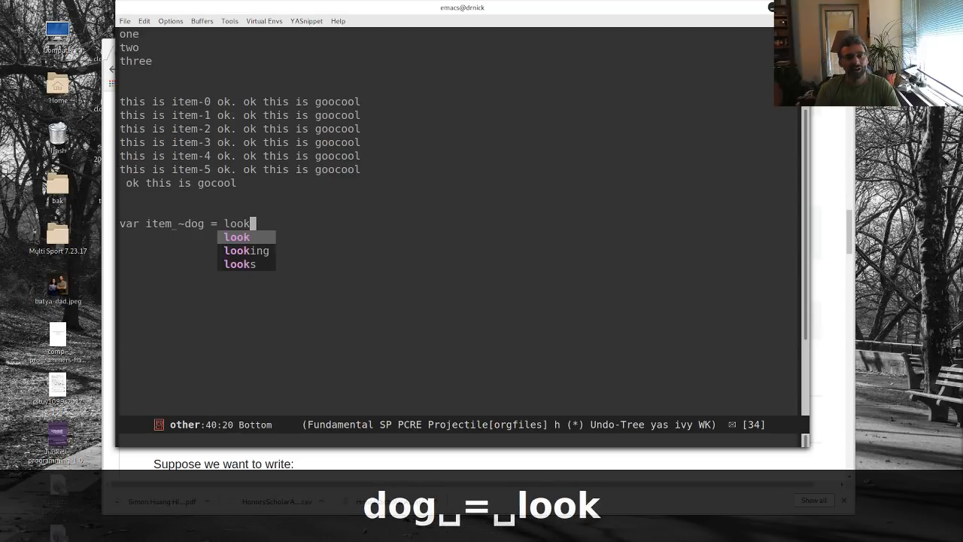
{"action": "type", "text": "up["}
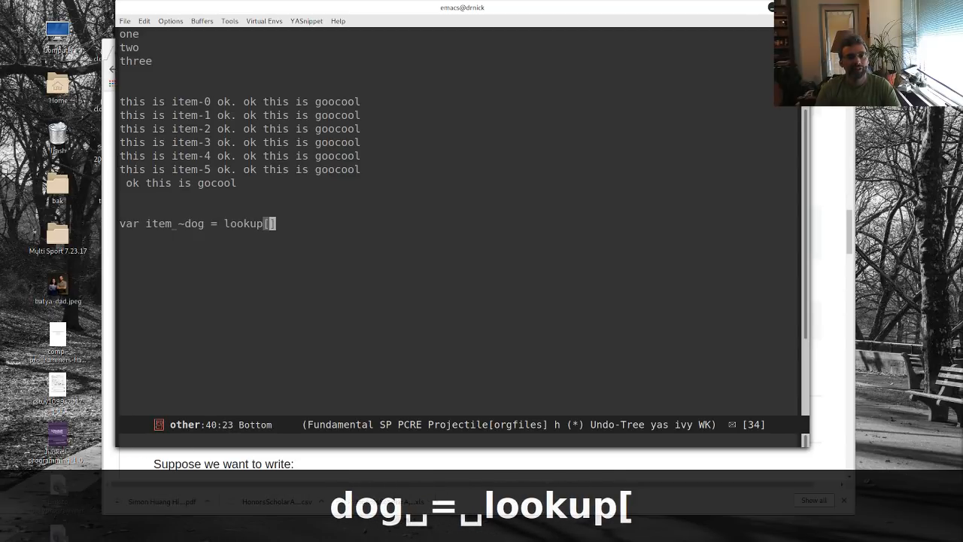
{"action": "type", "text": "\"~"}
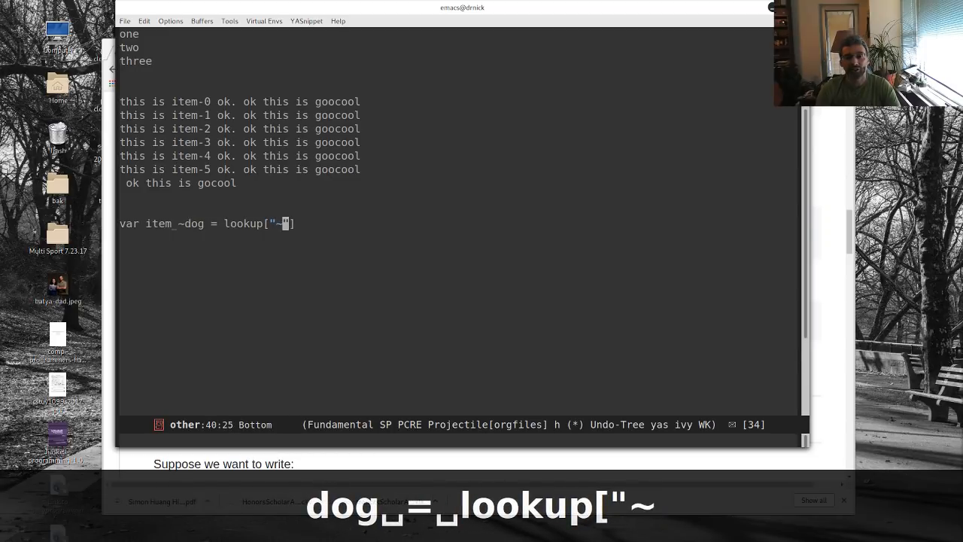
{"action": "type", "text": "dog"}
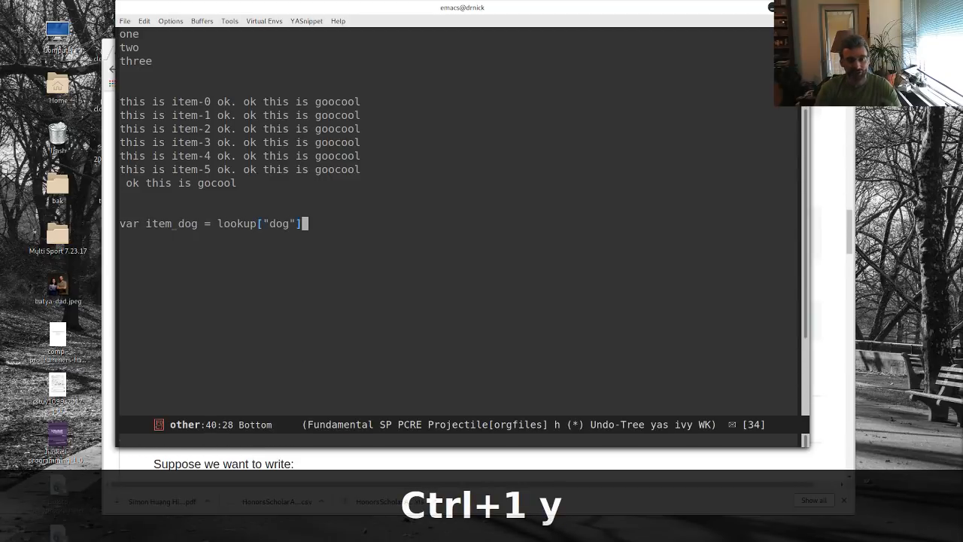
- Expand the dog template twice to add item_cat and item_frog lookup lines
{"action": "key", "text": "Return"}
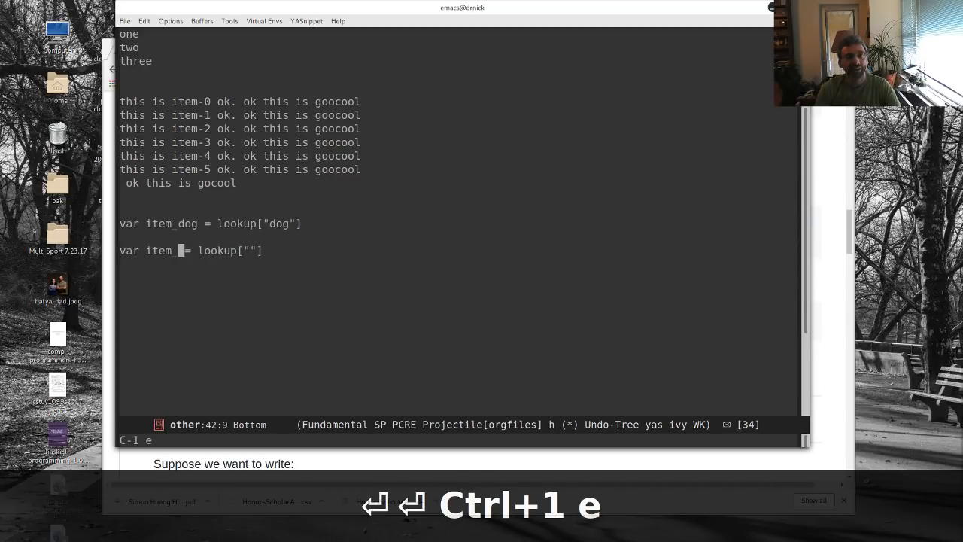
{"action": "type", "text": "cat"}
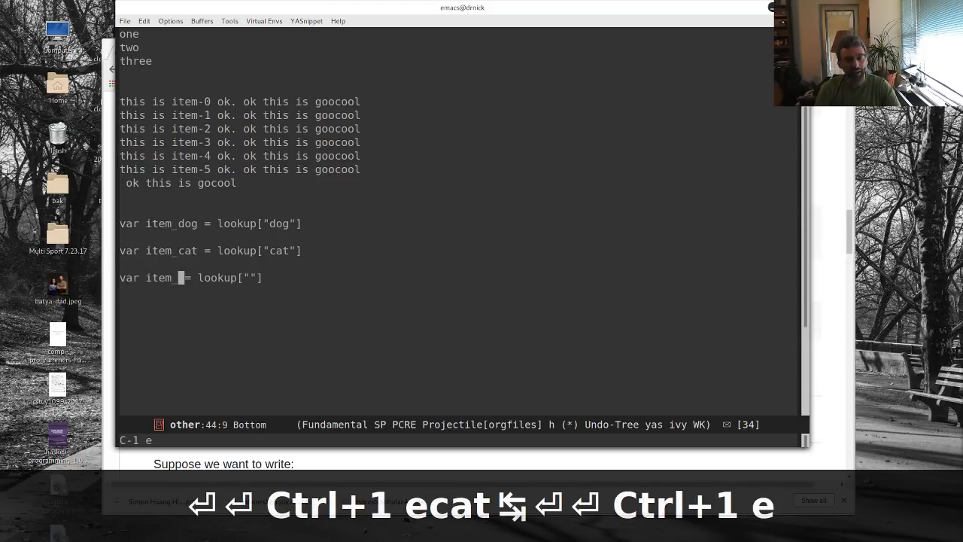
{"action": "type", "text": "frog"}
{"action": "type", "text": "var ~"}
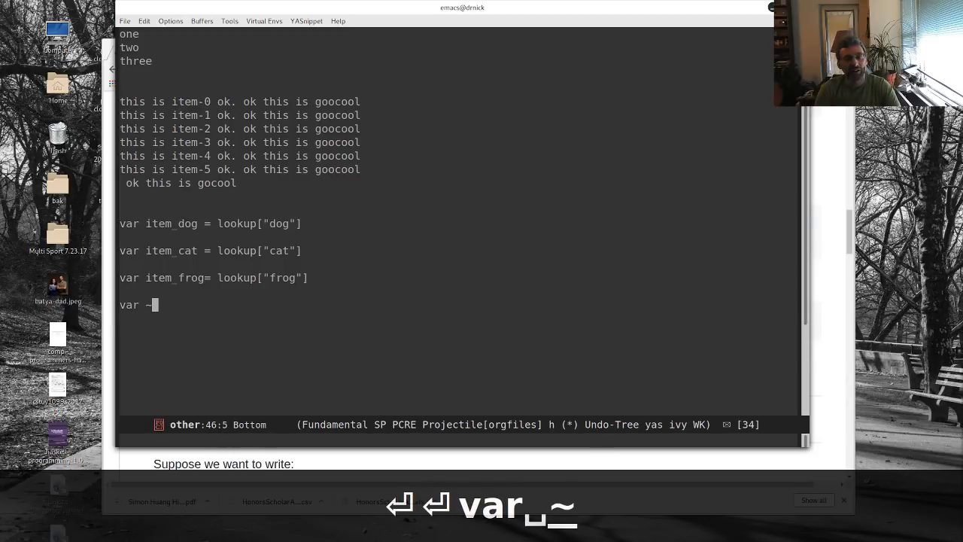
- Record var ~fill,~other = lookup['~fill'],lookup['~other'] and expand it with first and second
{"action": "type", "text": "fill in o"}
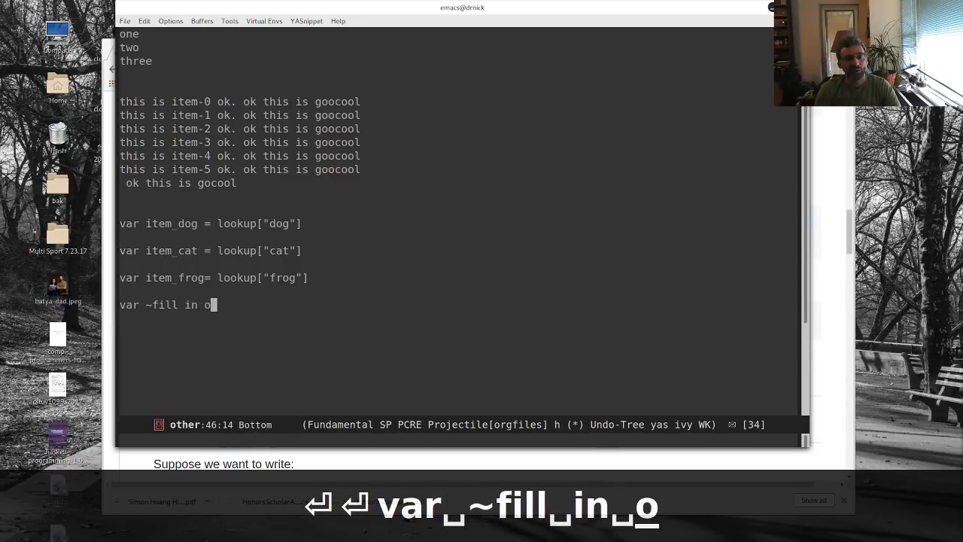
{"action": "key", "text": "BackSpace"}
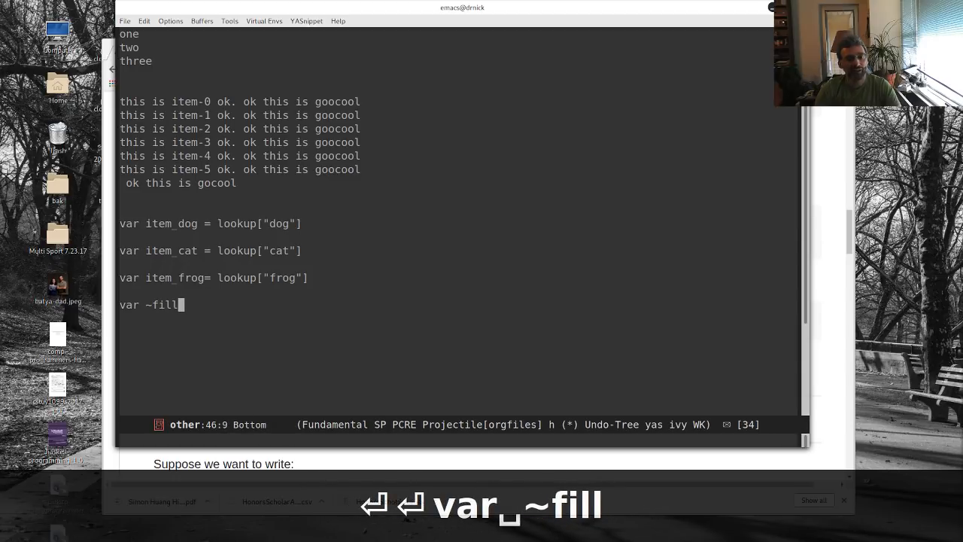
{"action": "type", "text": ","}
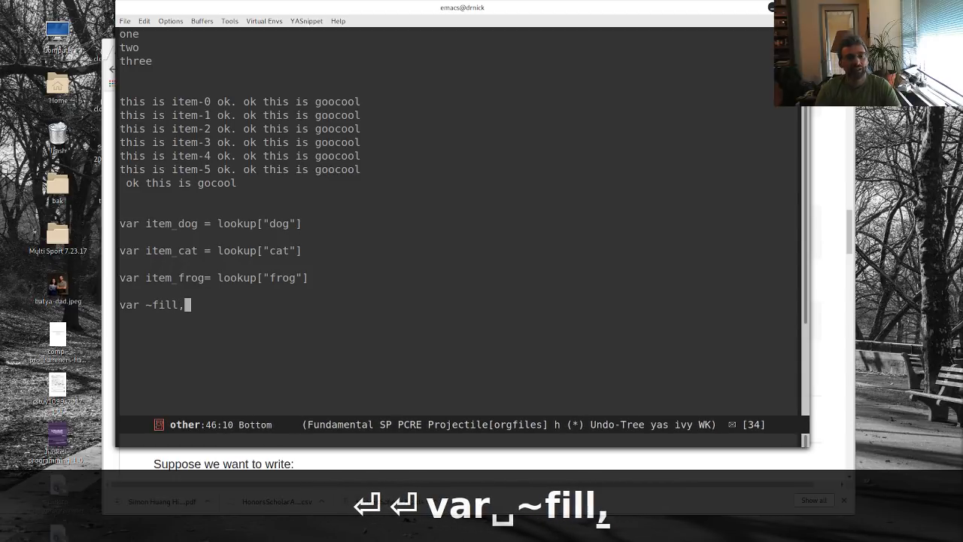
{"action": "type", "text": "~other = lookup["}
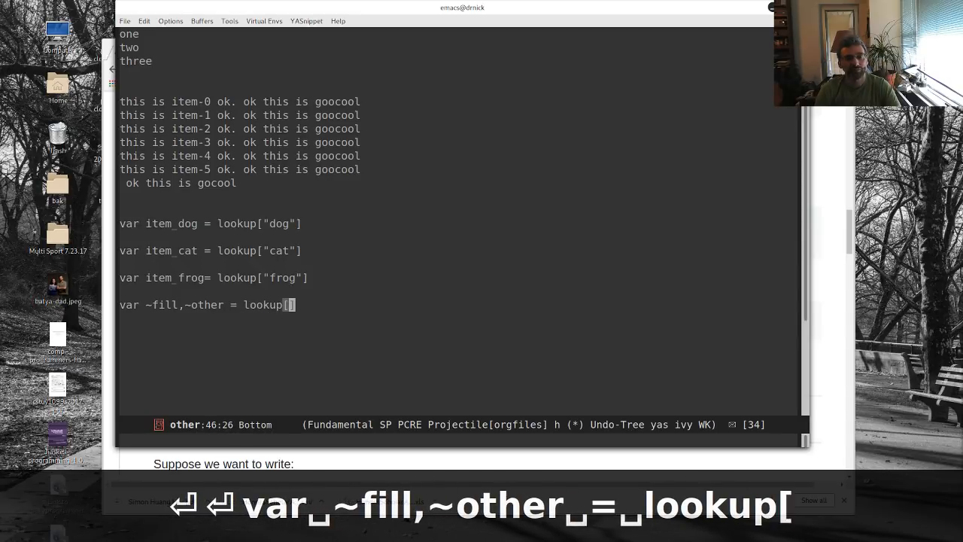
{"action": "type", "text": "'~fill"}
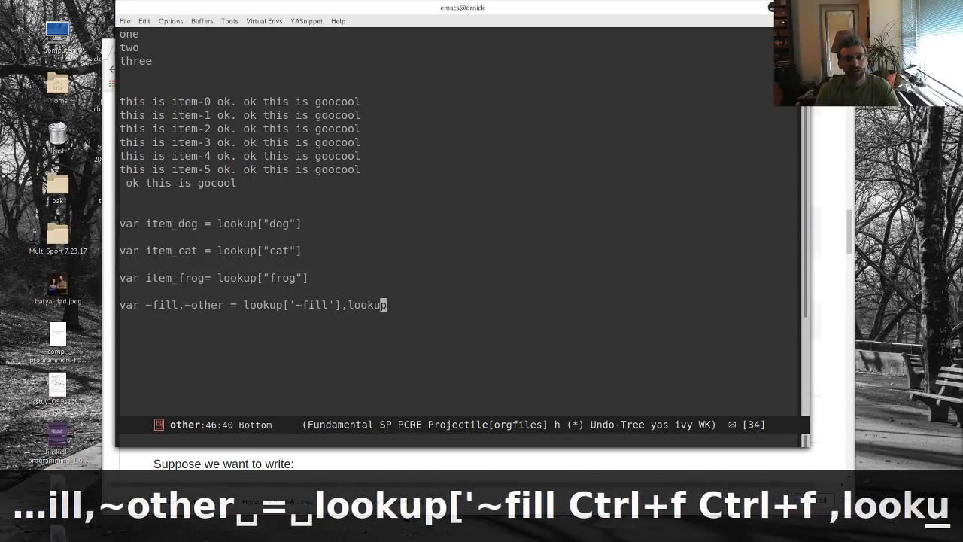
{"action": "type", "text": "~other']"}
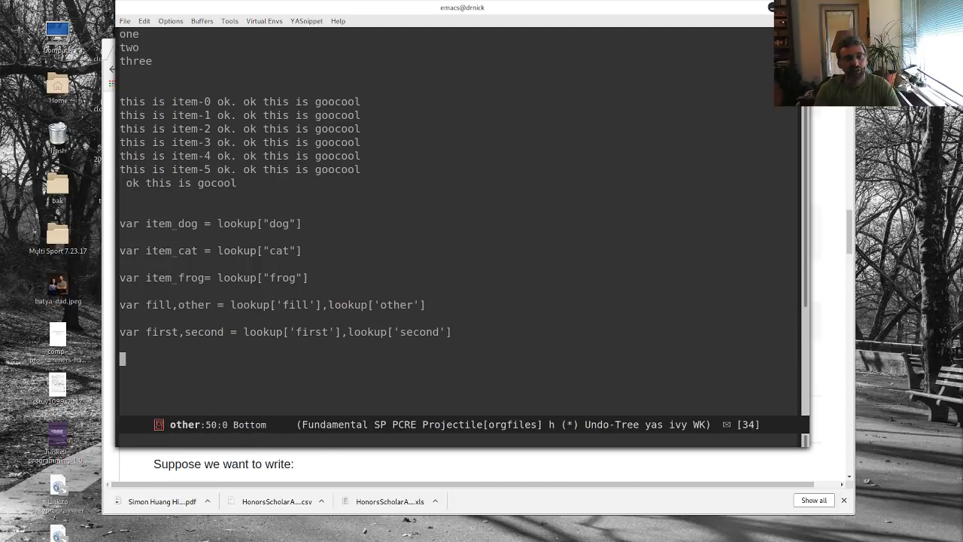
- Type the indented template: something ~one = ~one + ~two + ~two + ~one
{"action": "type", "text": "something `"}
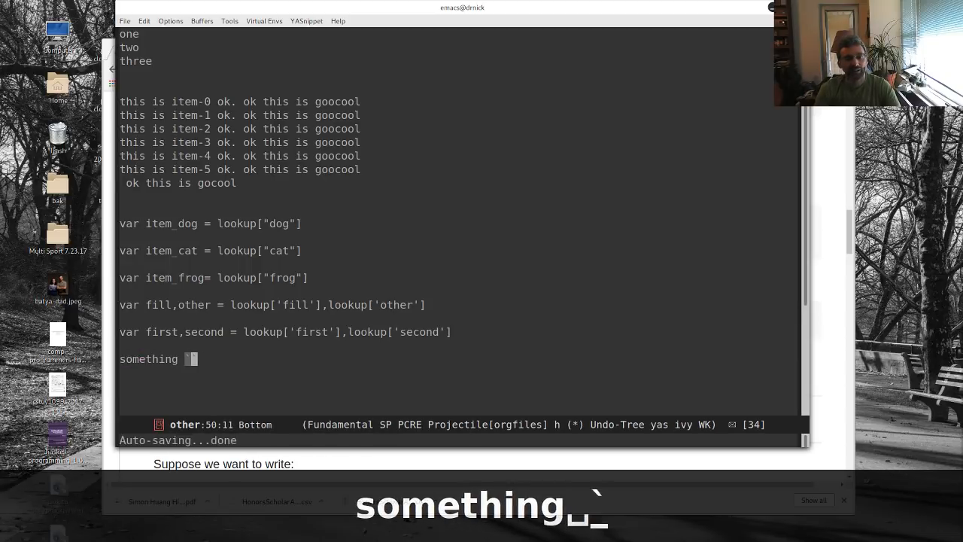
{"action": "key", "text": "BackSpace"}
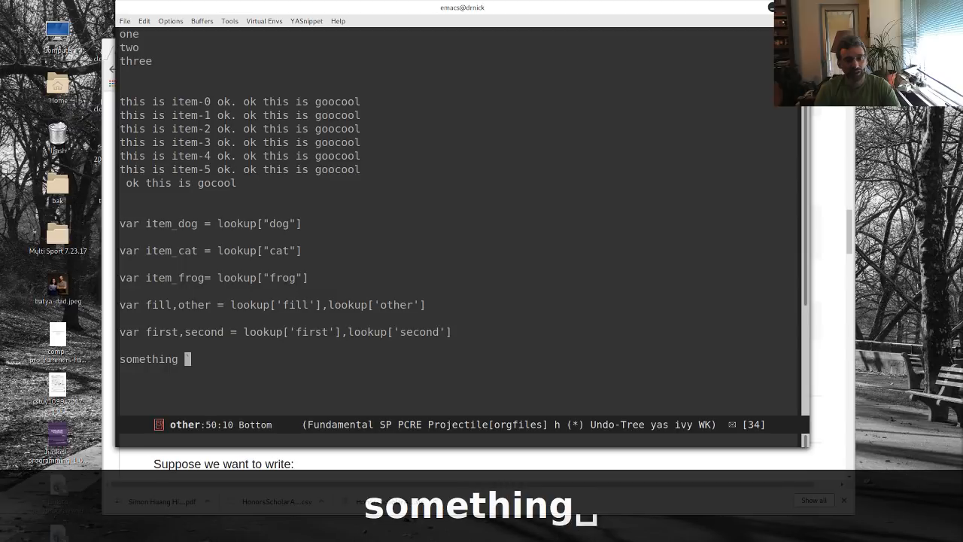
{"action": "type", "text": "~one ="}
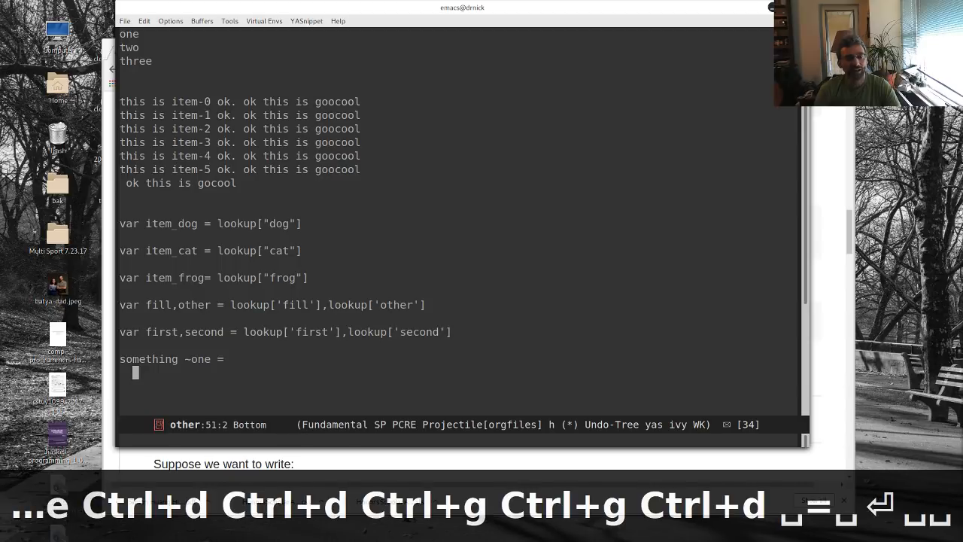
{"action": "type", "text": "~one + ~te"}
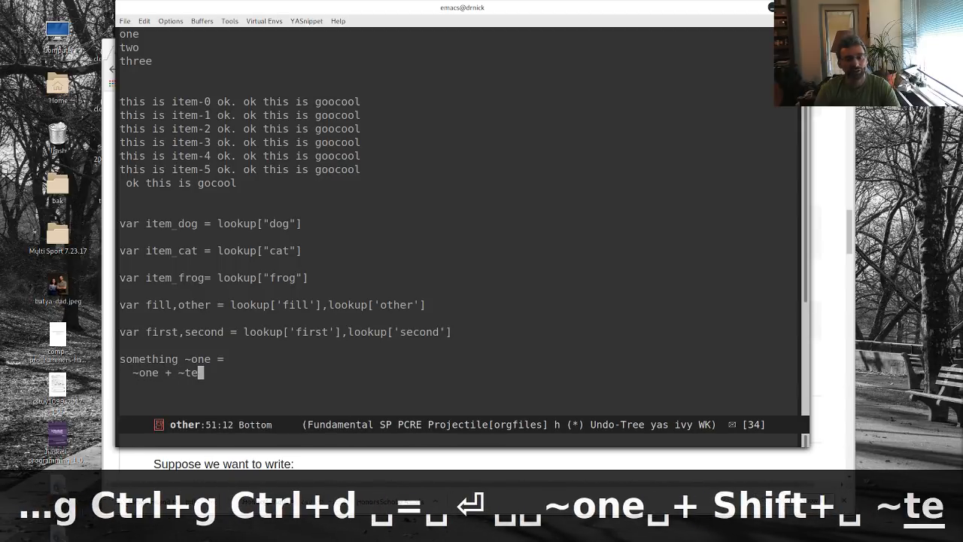
{"action": "type", "text": "wo"}
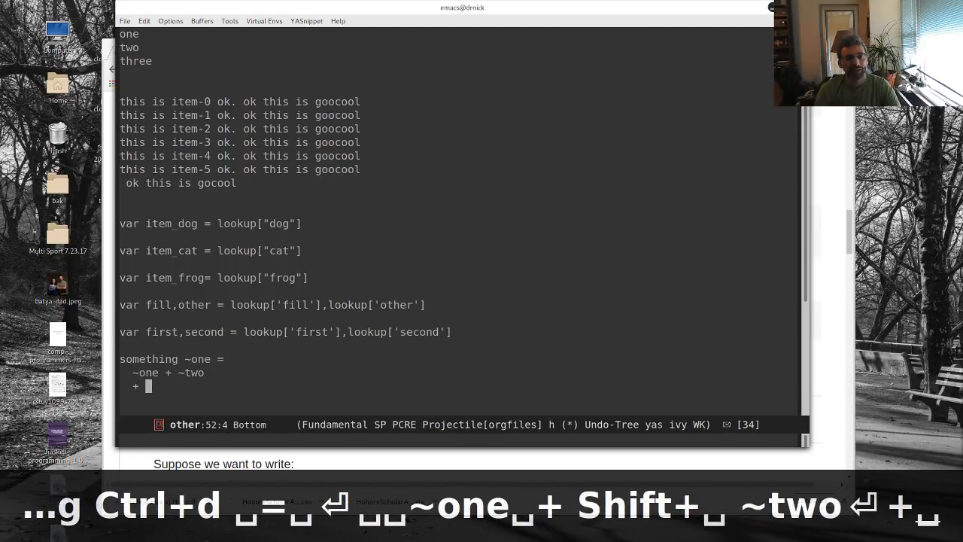
{"action": "type", "text": "~two"}
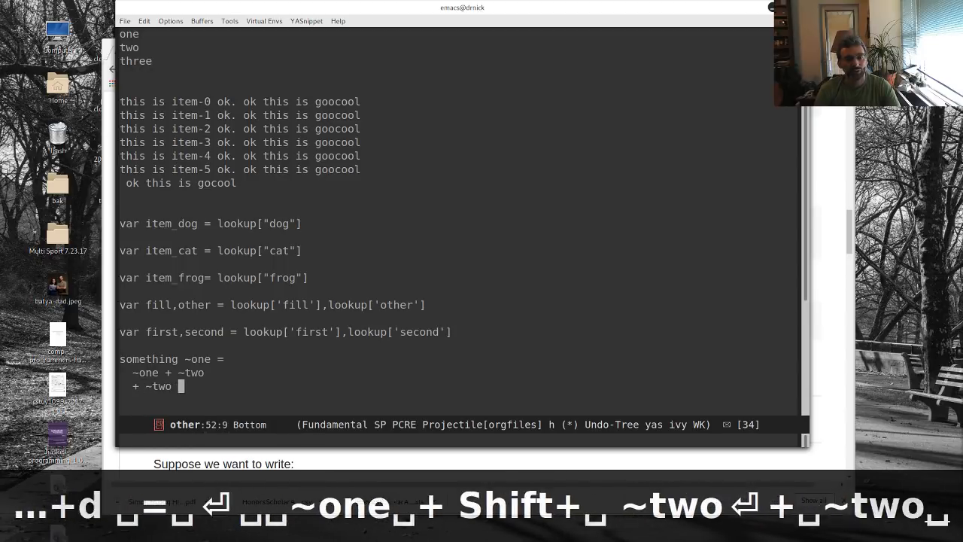
{"action": "type", "text": "+ ~ones"}
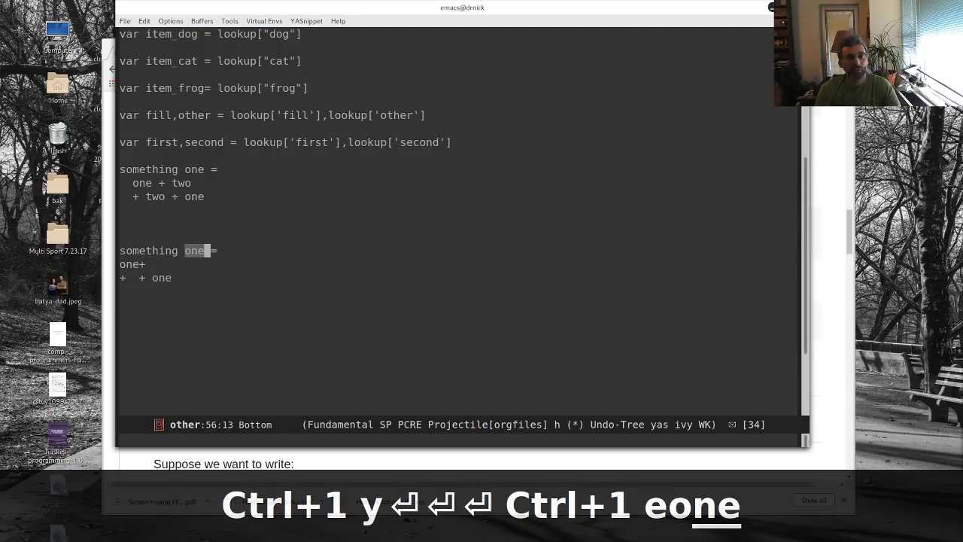
- Record the sum template and expand a copy below, filling in one and two
{"action": "type", "text": "two"}
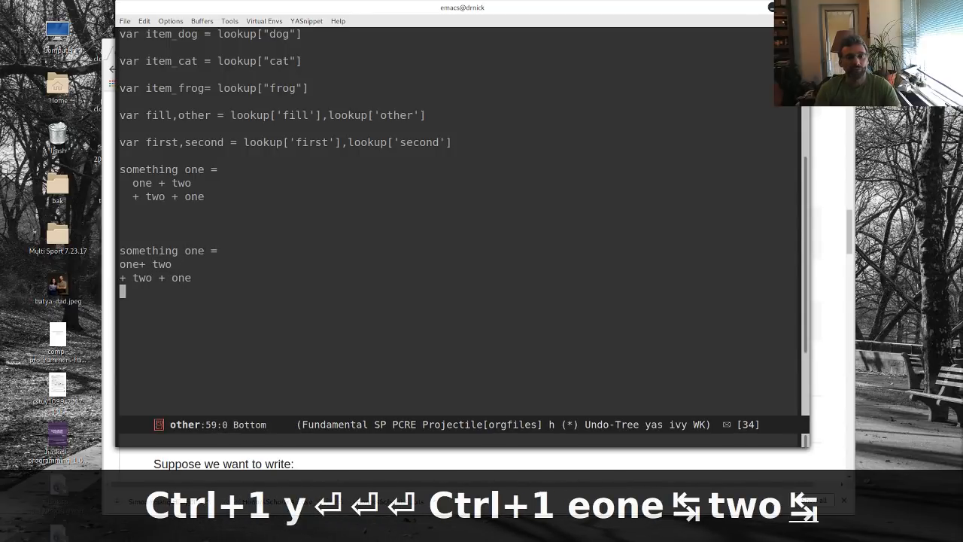